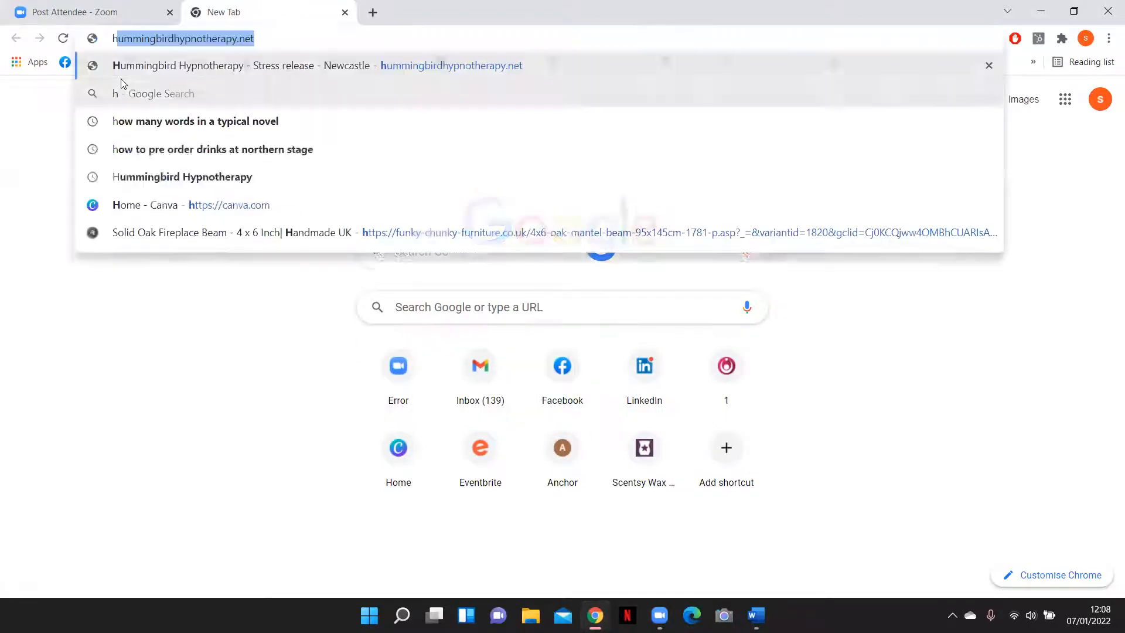
Step: Go to hummingbirdhypnotherapy.net and open the Membership Log In page with credentials filled in
click(316, 65)
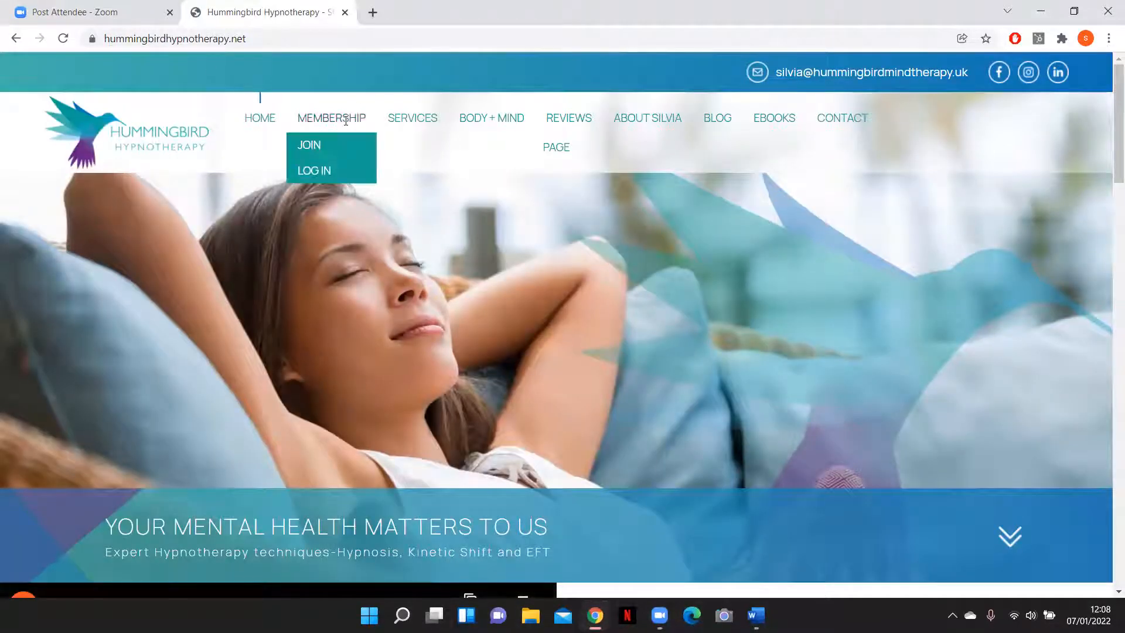
mouse_move(313, 170)
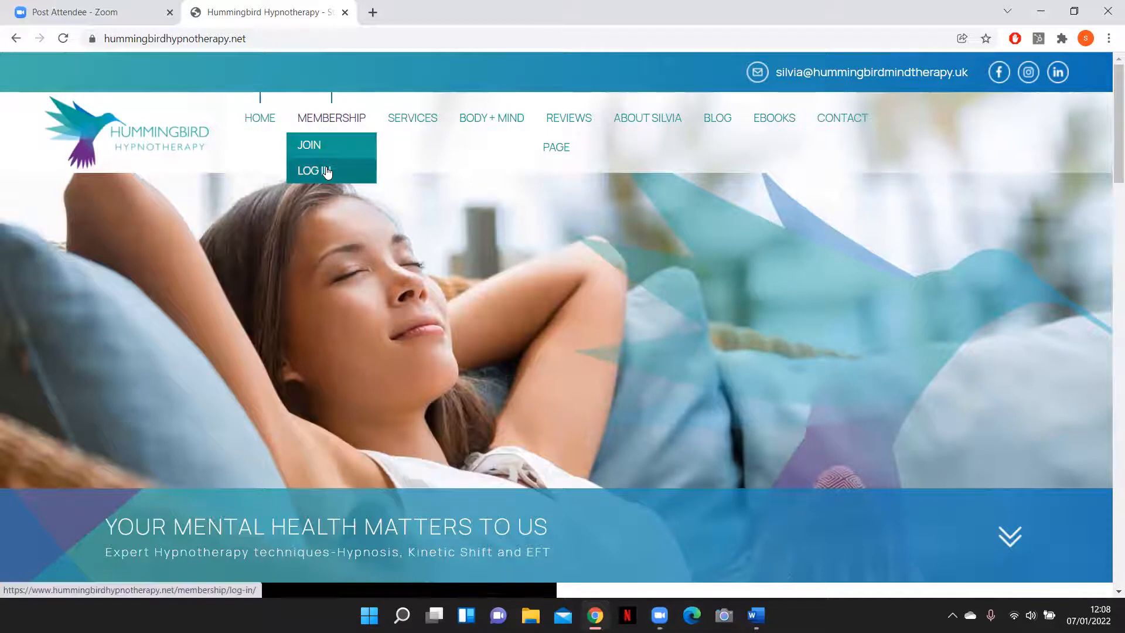
click(311, 170)
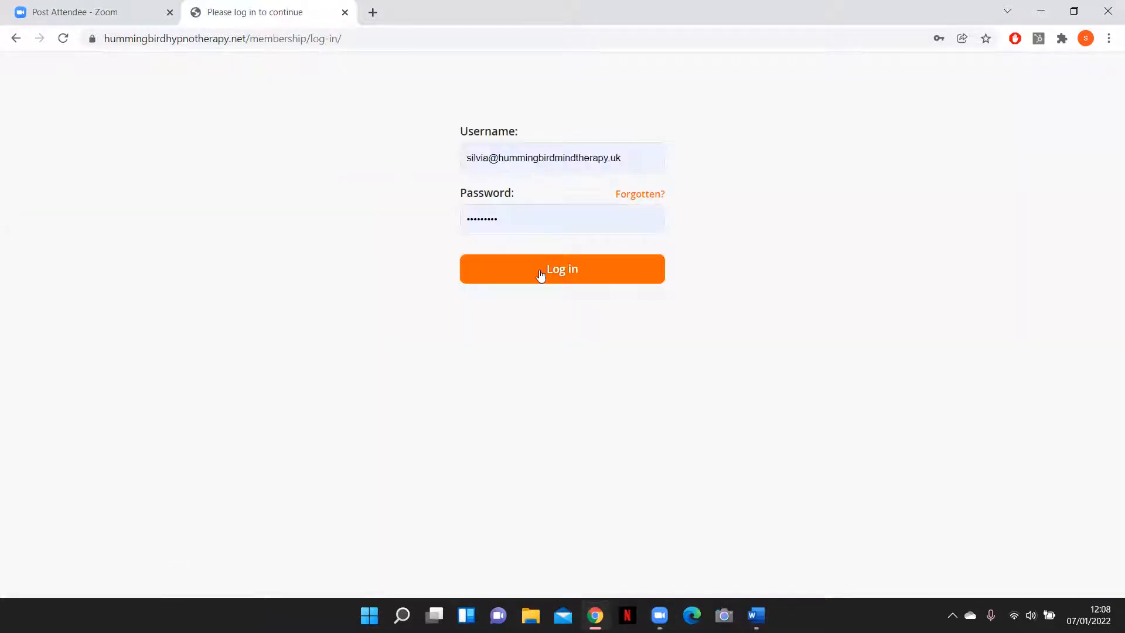
Step: Submit the login and scroll down to the Exclusive Member Content posts and archives
click(561, 269)
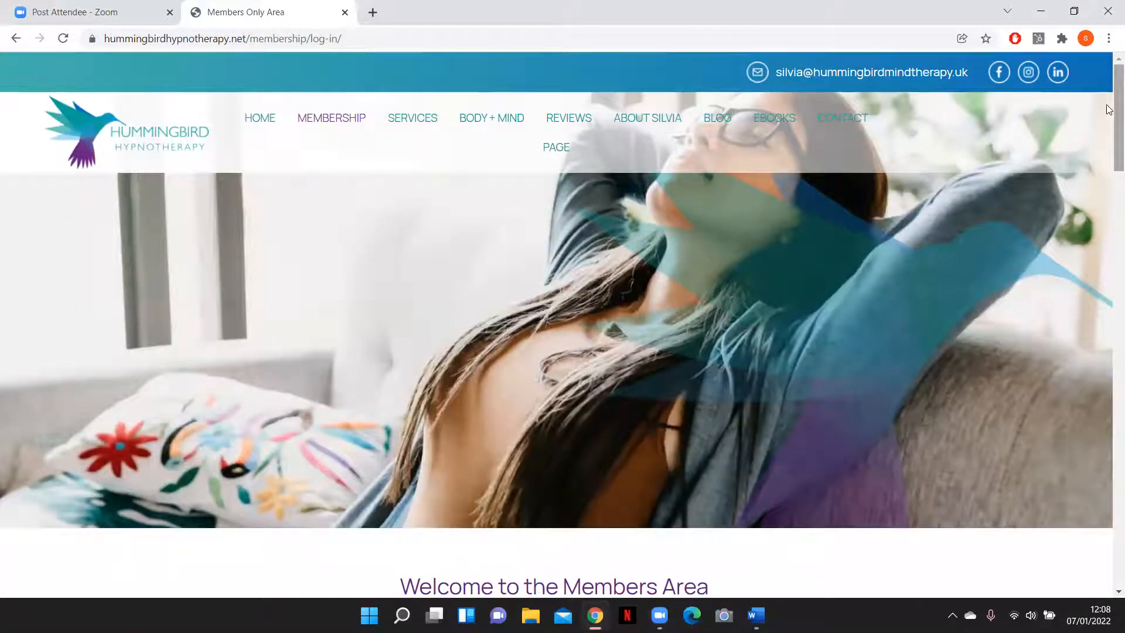
scroll(down, 3)
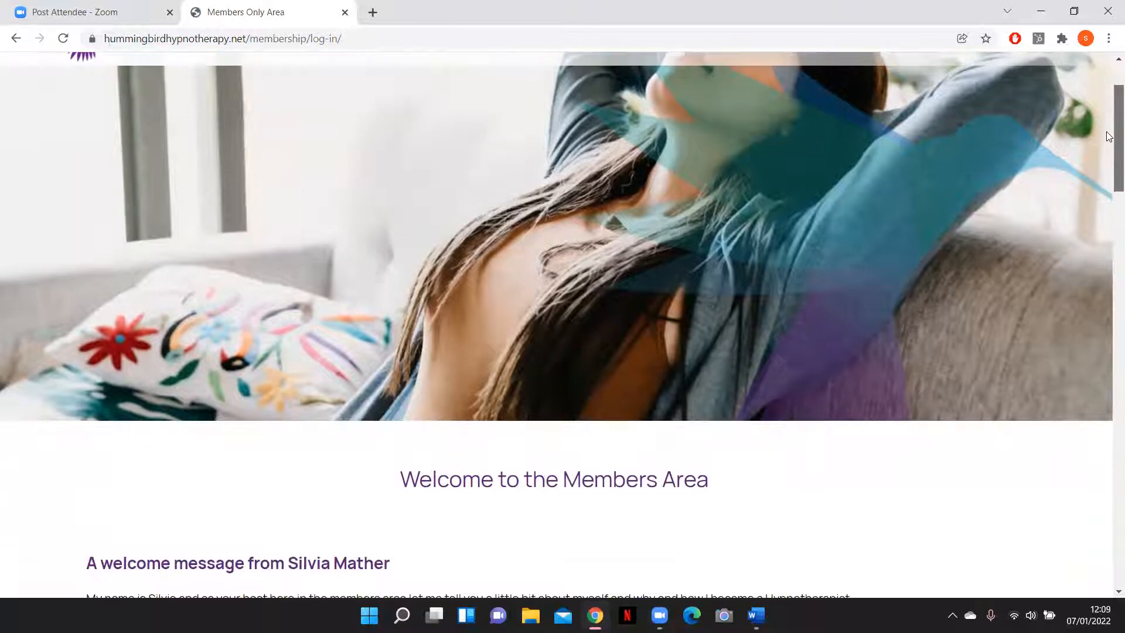
scroll(down, 3)
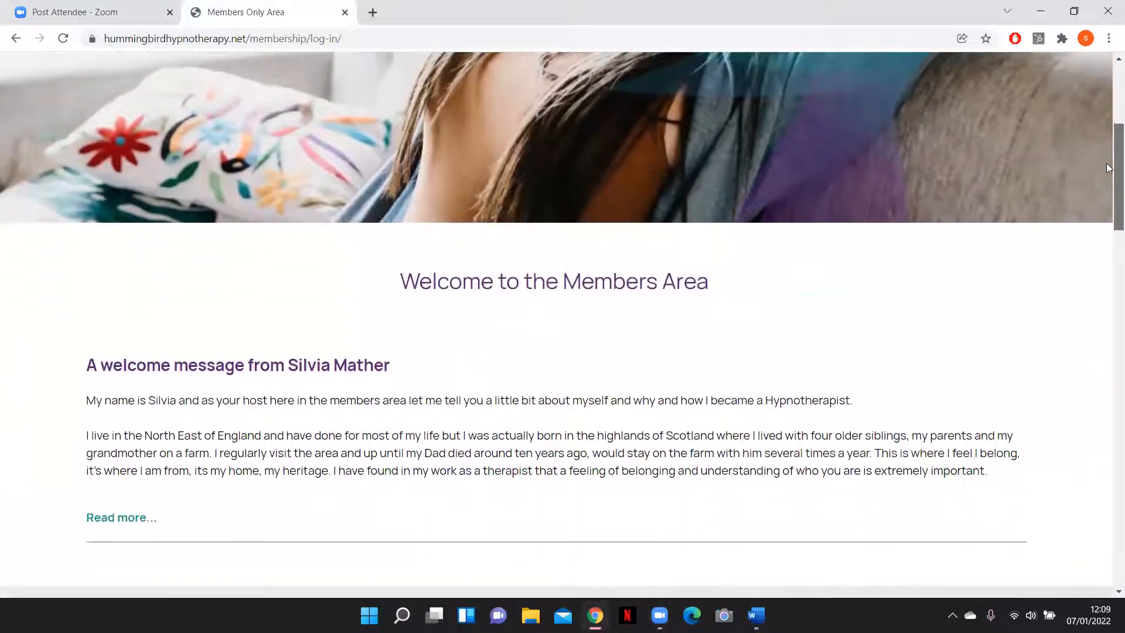
scroll(down, 3)
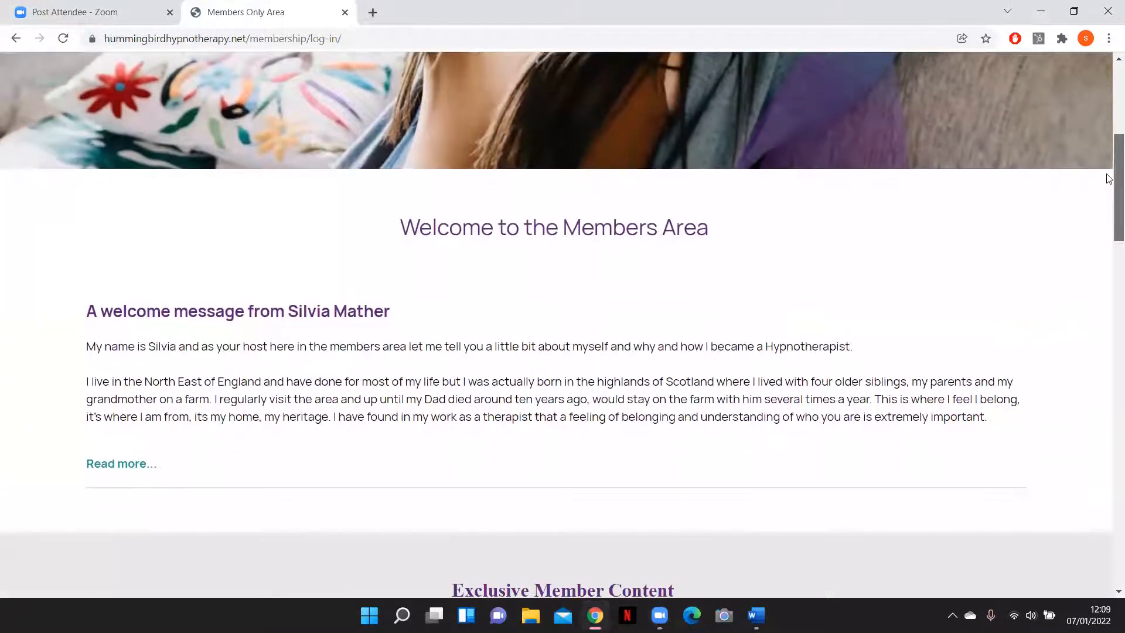
scroll(down, 3)
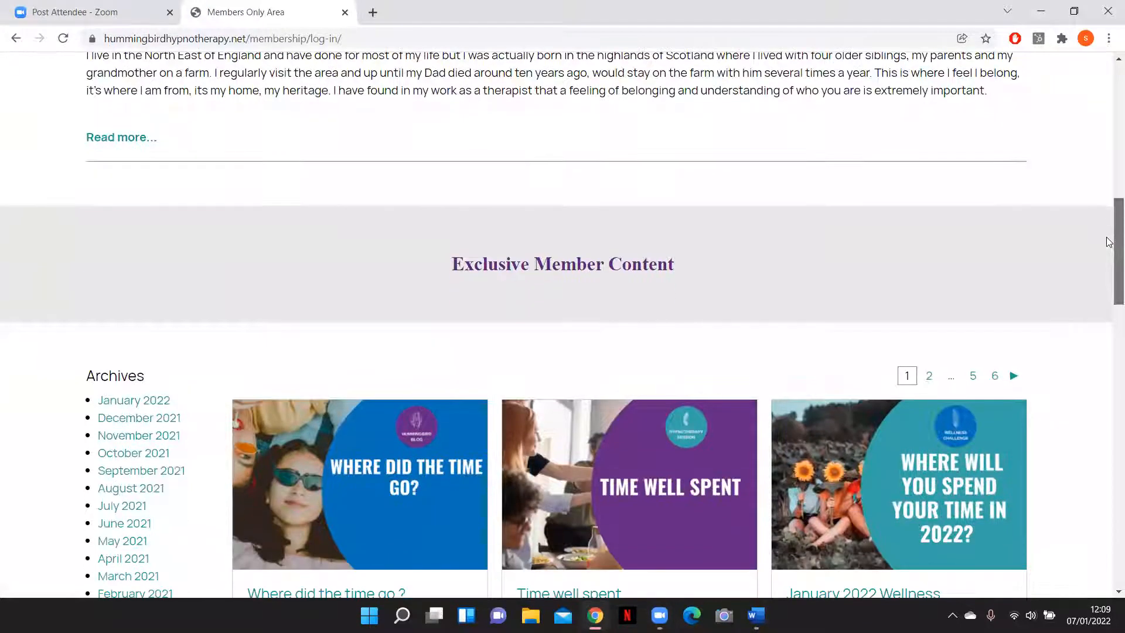
scroll(down, 3)
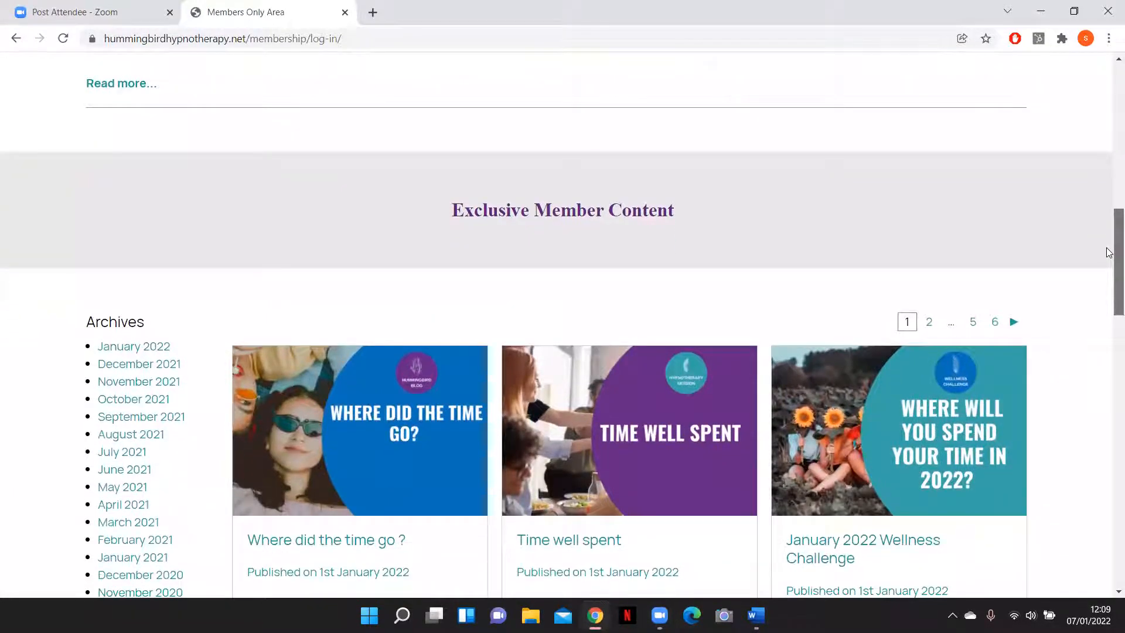
scroll(down, 3)
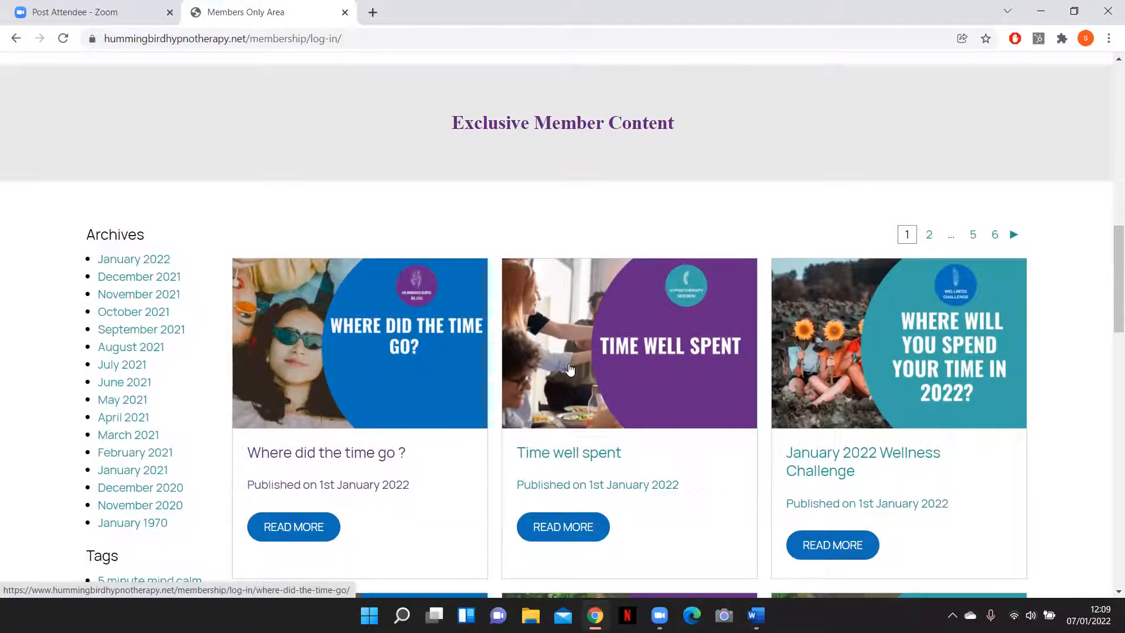
mouse_move(672, 381)
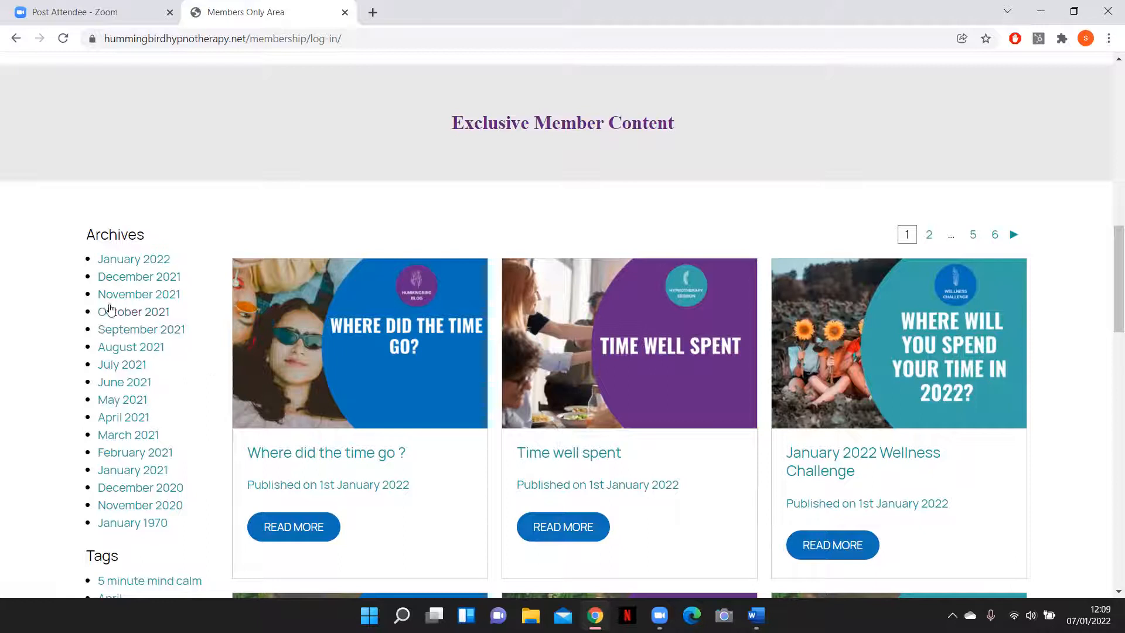
Step: Filter member posts by the November 2021 archive and scroll to its three posts
click(138, 294)
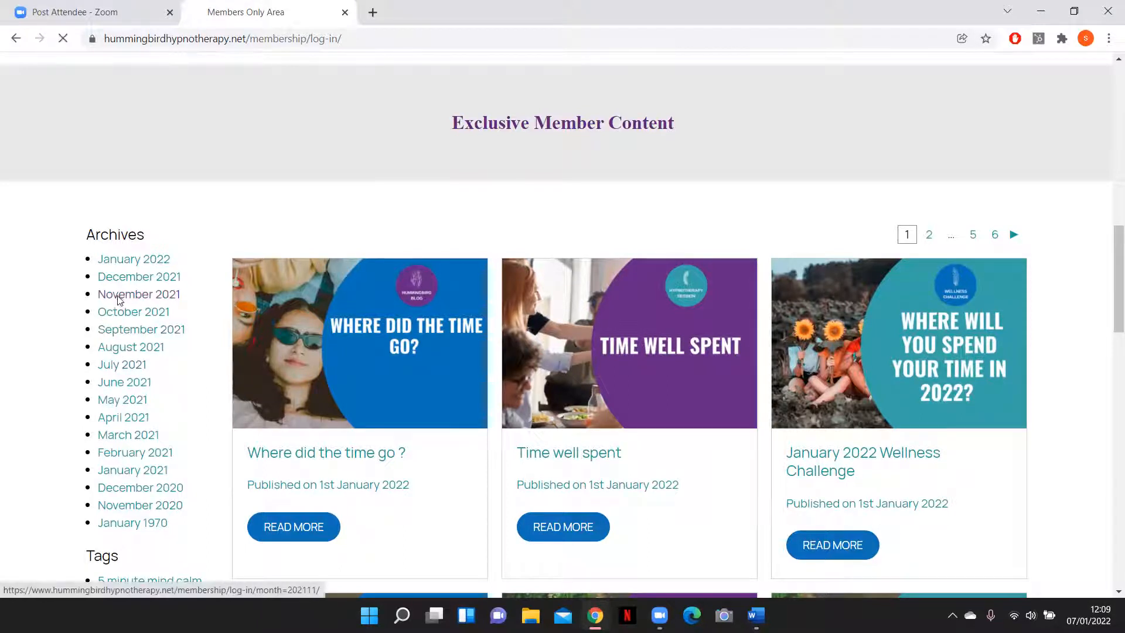
click(138, 294)
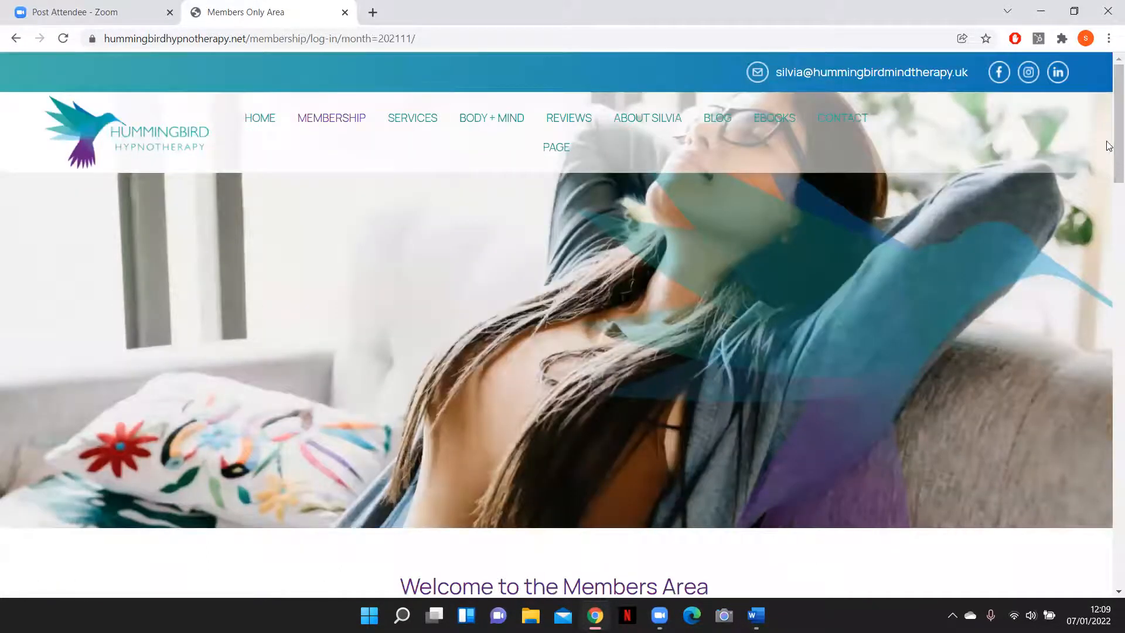
scroll(down, 3)
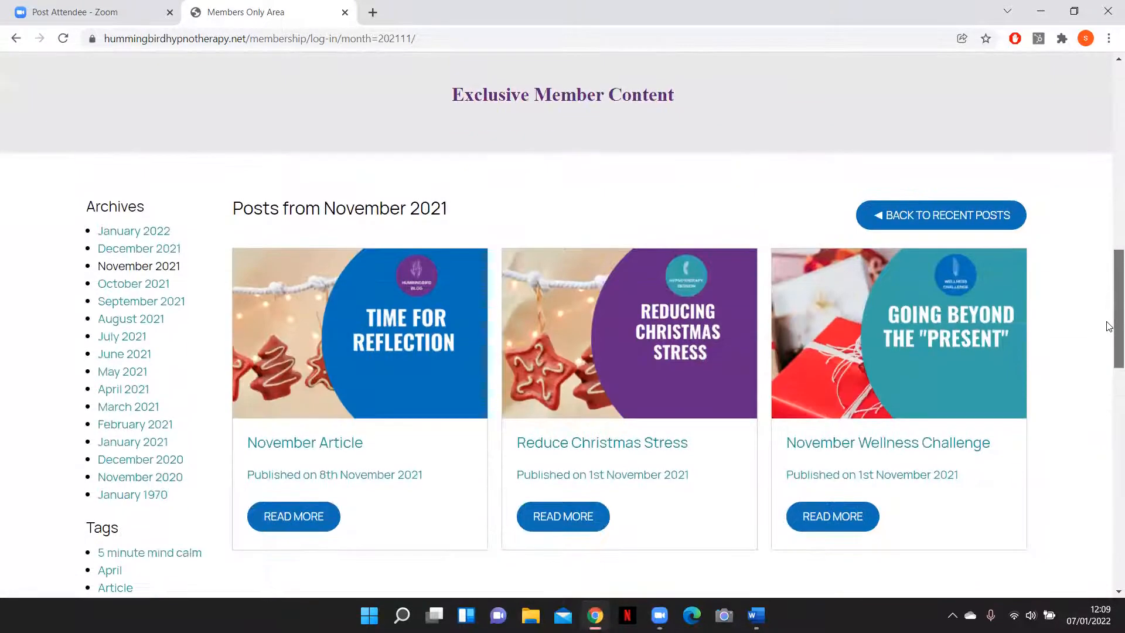
scroll(down, 3)
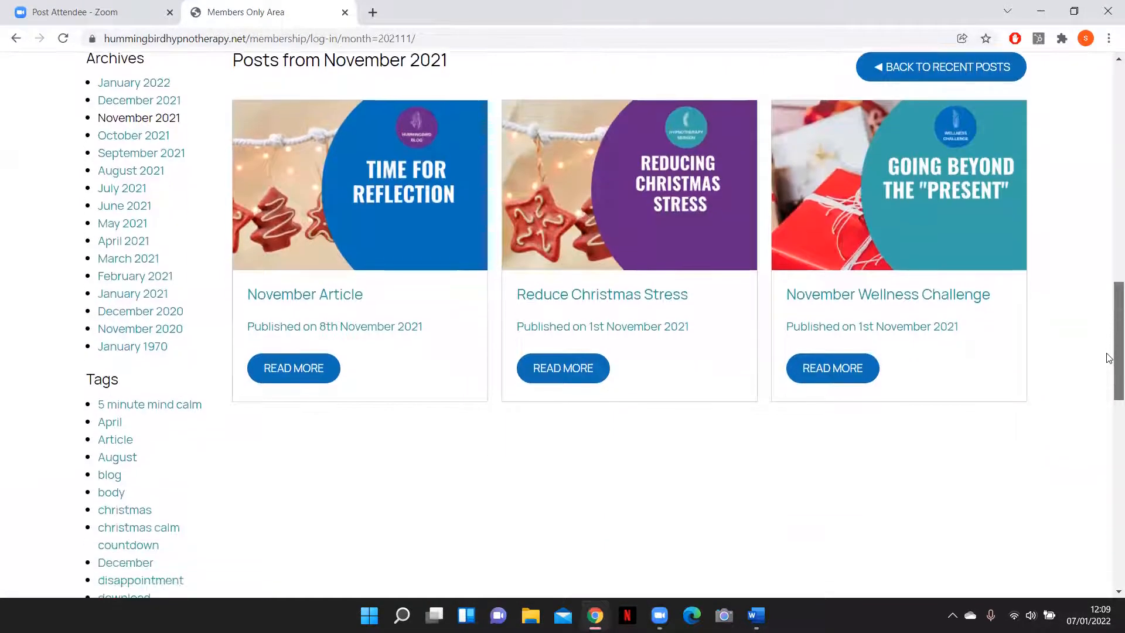
scroll(down, 3)
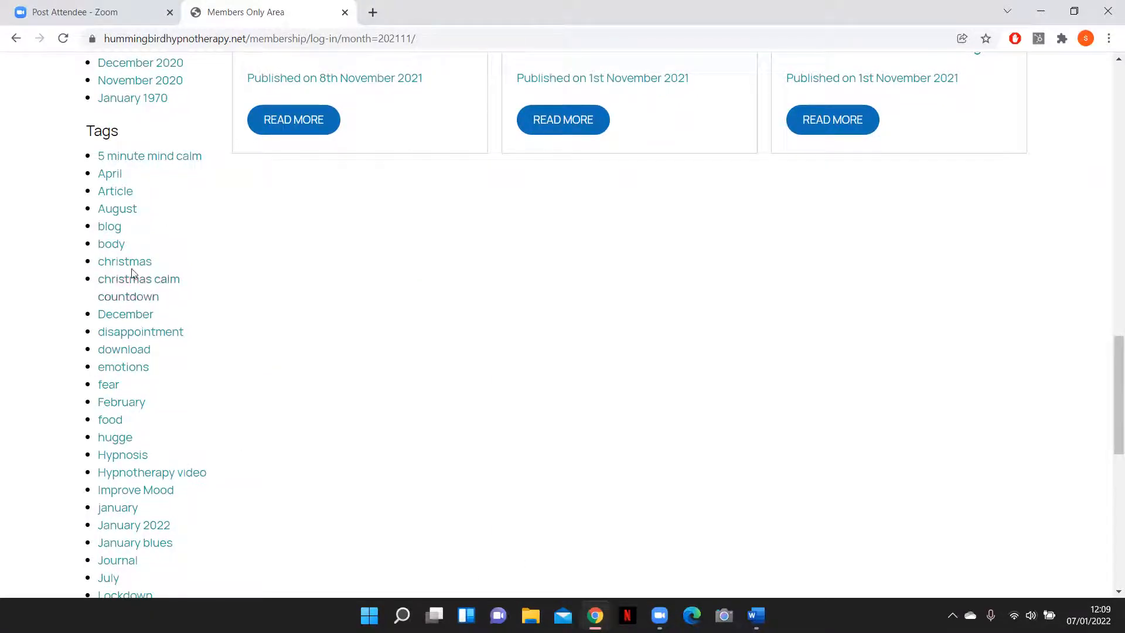
Step: Filter by the 'christmas' tag and scroll to its two December 2020 posts
click(125, 261)
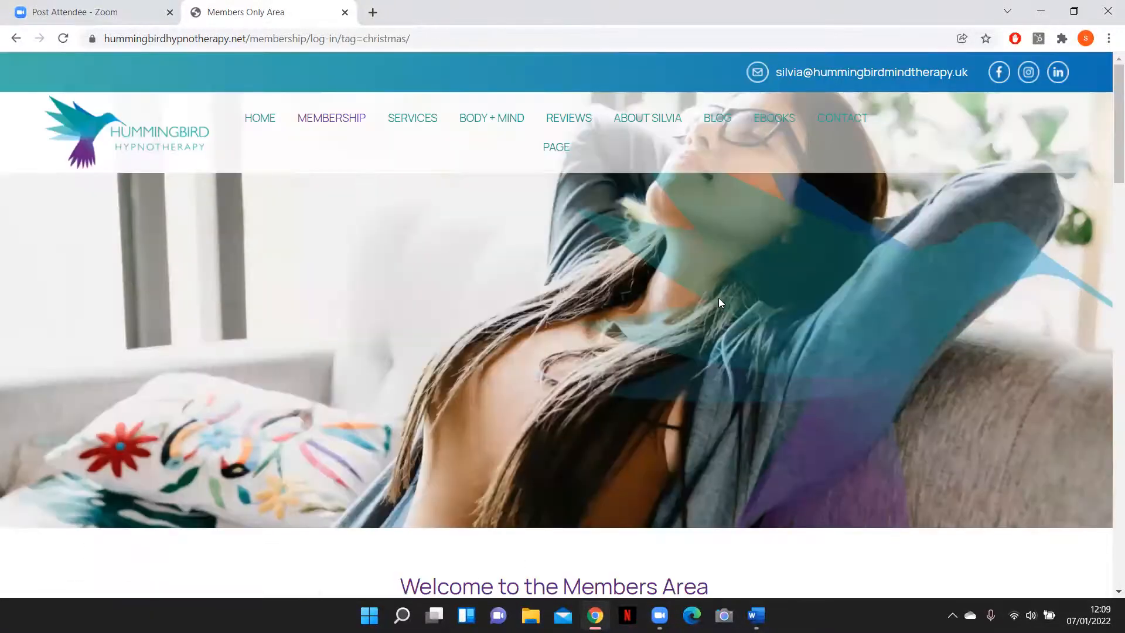
scroll(down, 3)
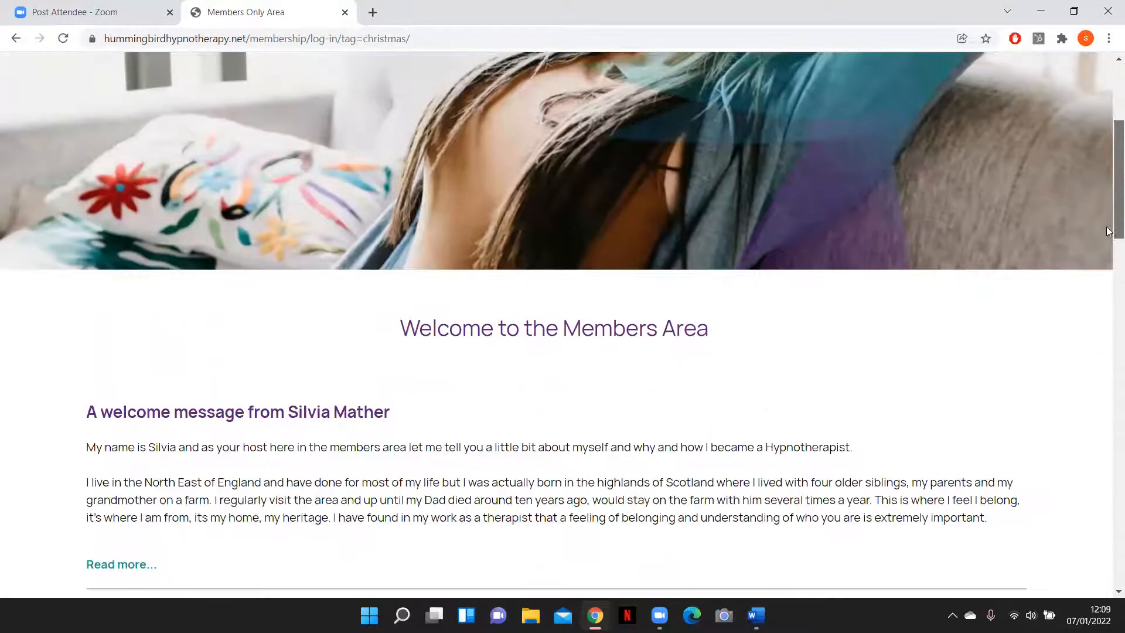
scroll(down, 3)
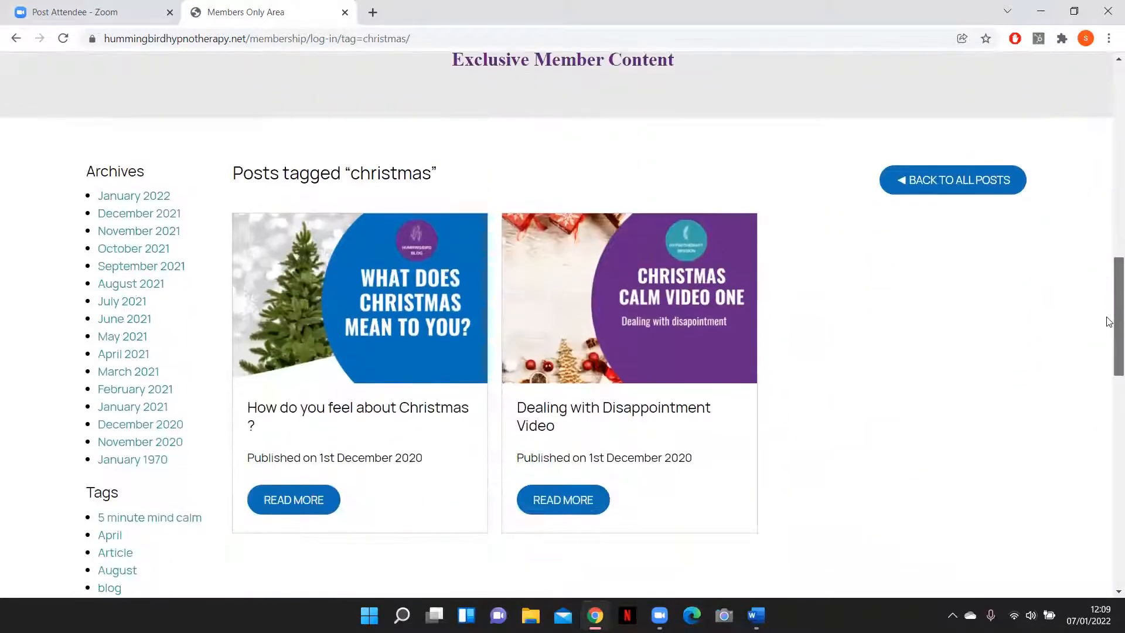
scroll(down, 3)
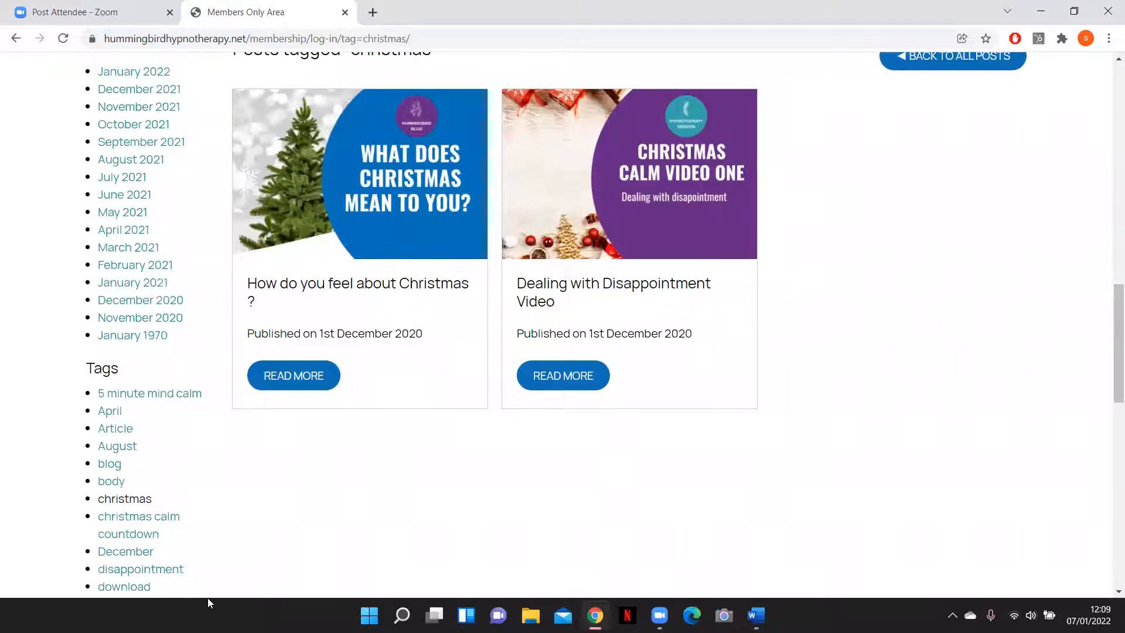
mouse_move(100, 448)
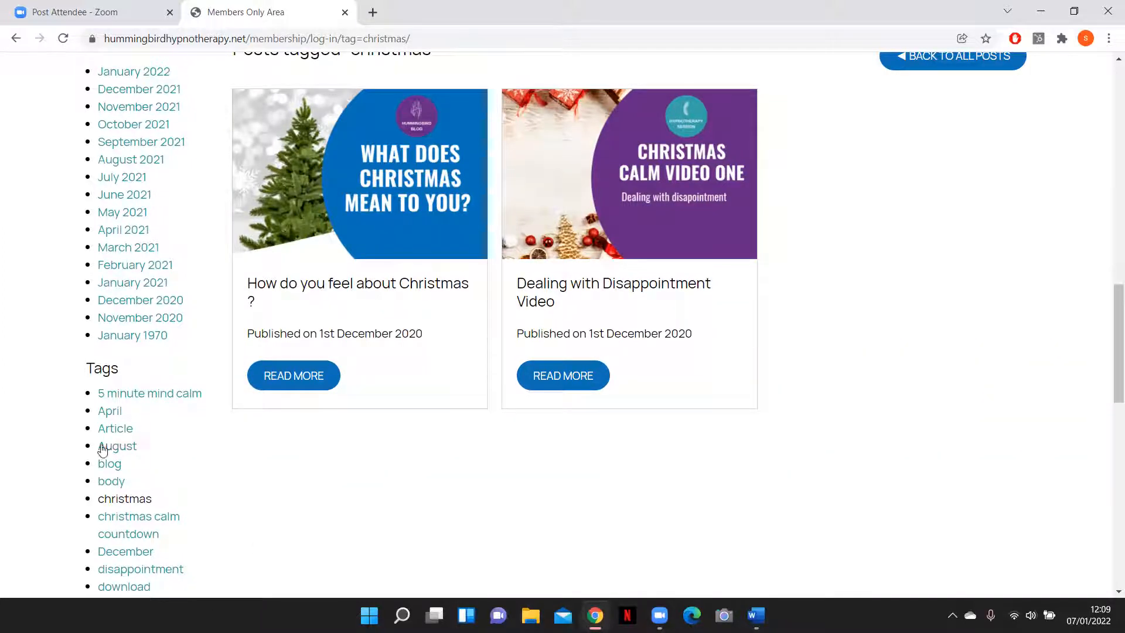
Step: Filter by the 'Stress' tag and scroll to the May 2021 stress-reduction video post
click(115, 427)
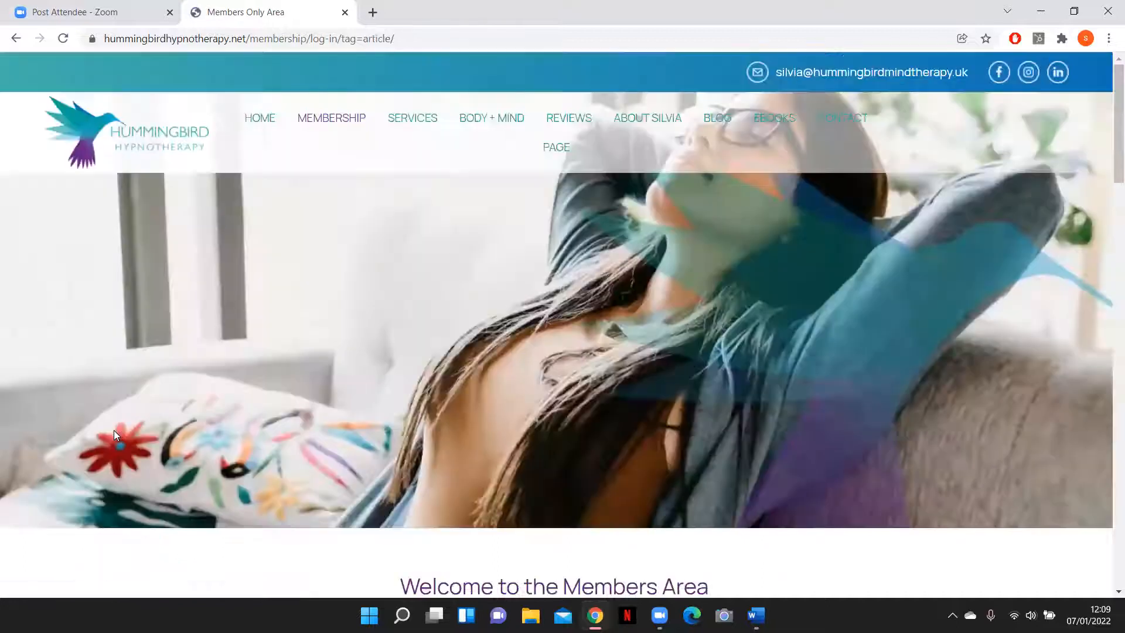
scroll(down, 3)
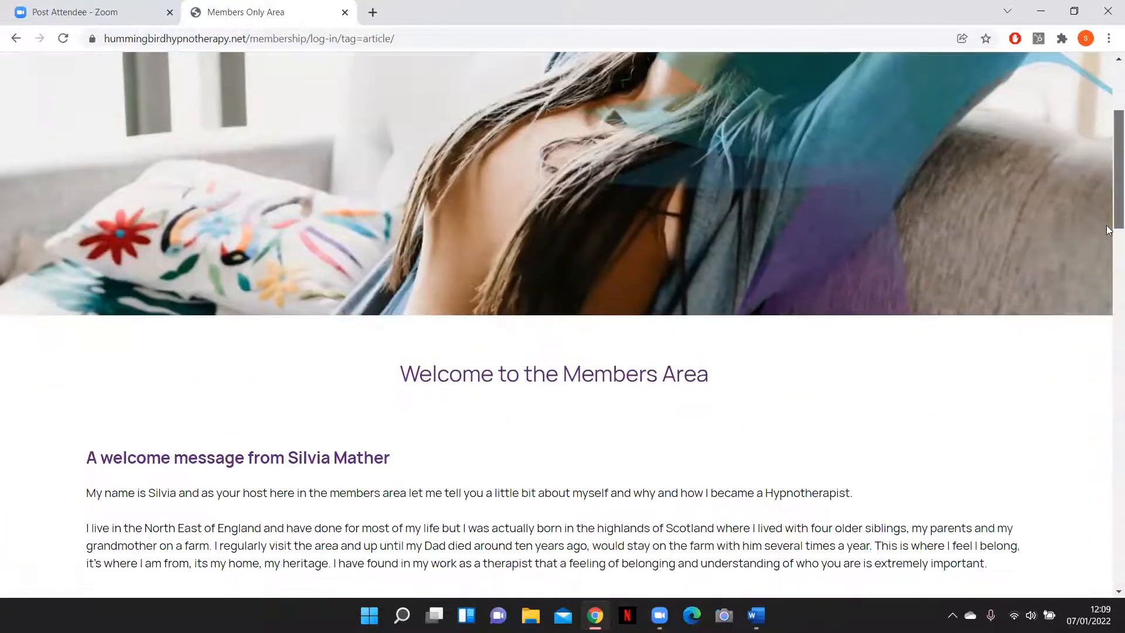
scroll(down, 3)
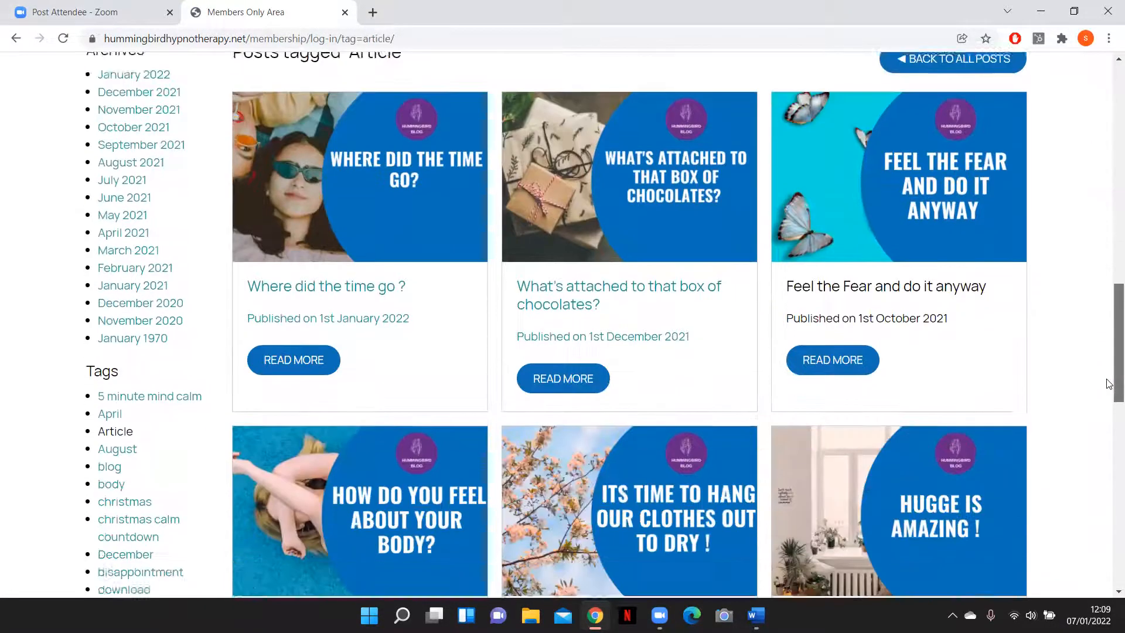
scroll(down, 3)
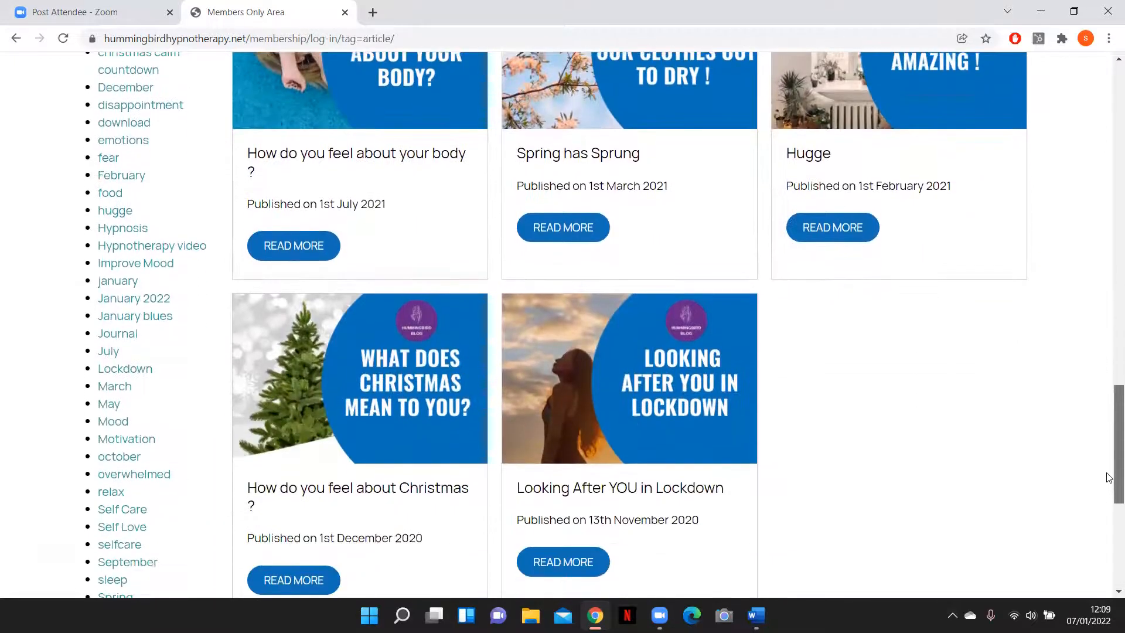
scroll(down, 3)
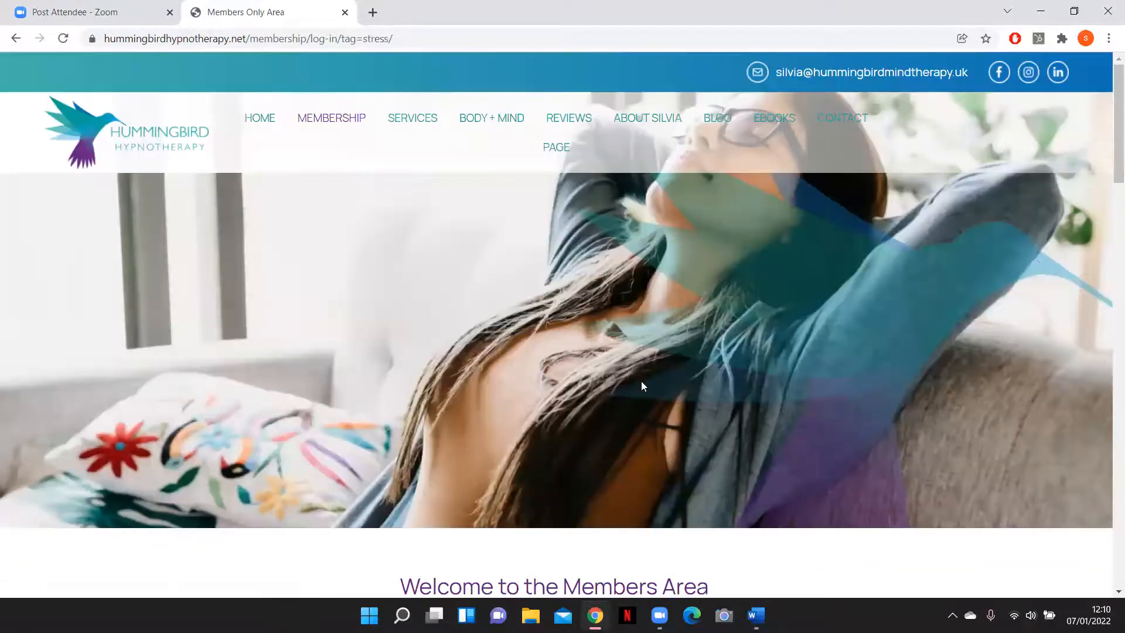
scroll(down, 3)
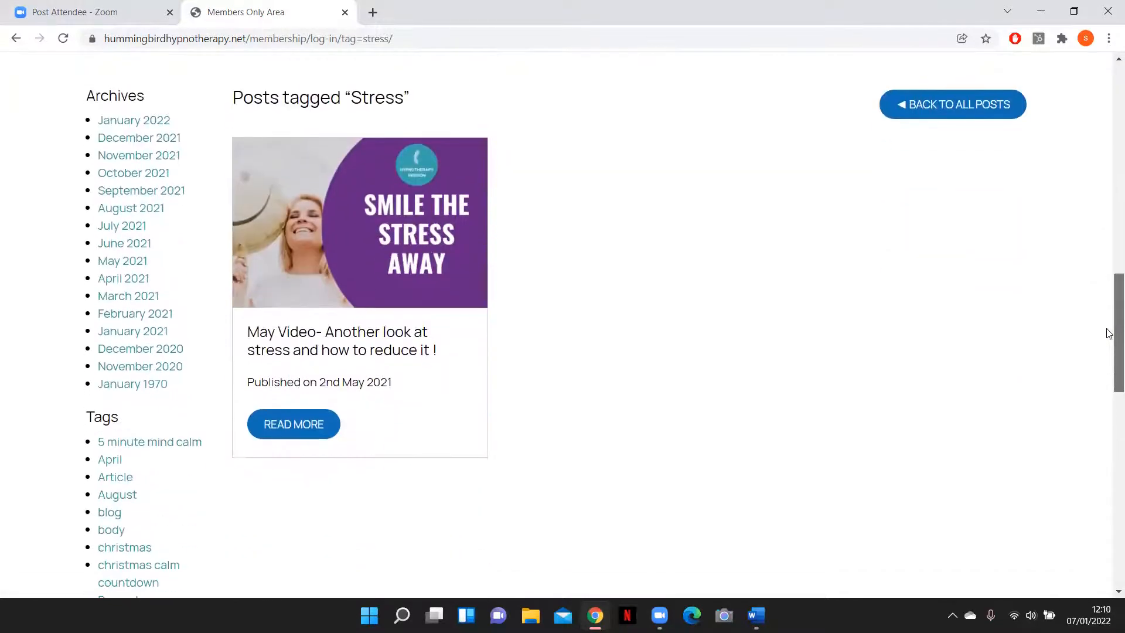
scroll(down, 3)
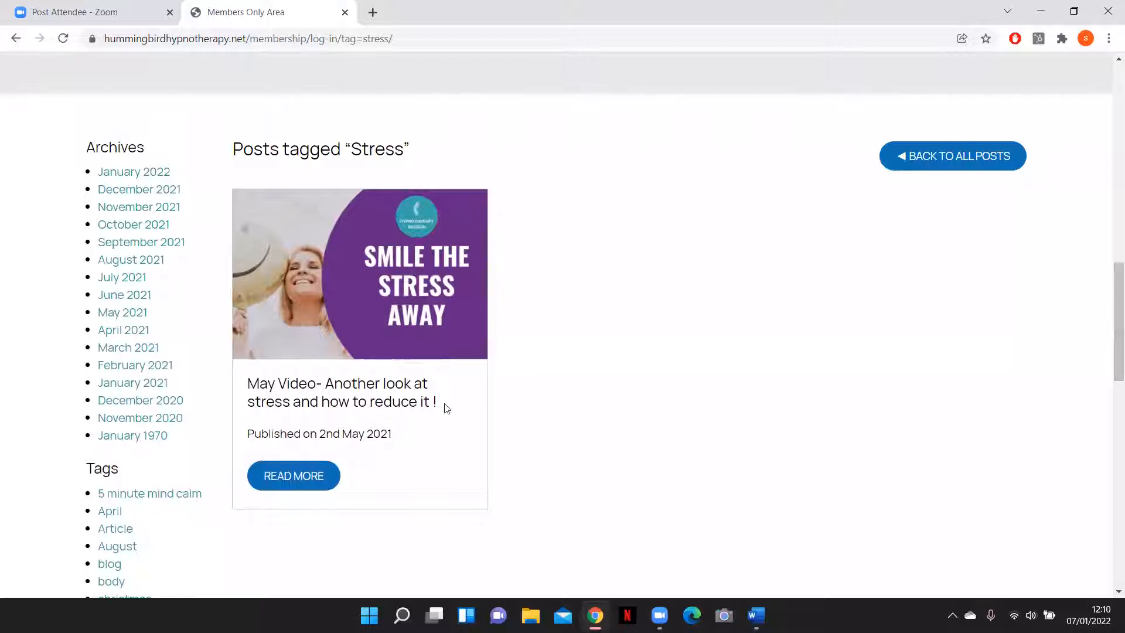
click(134, 172)
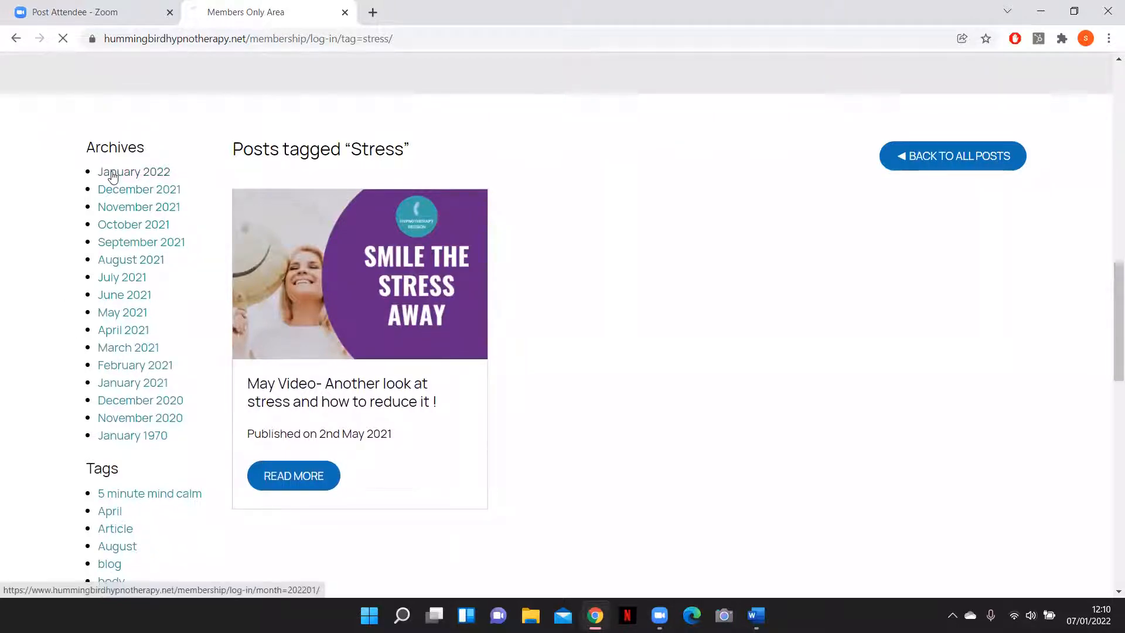
Step: Show the January 2022 archive and scroll down to 'Time well spent'
click(133, 171)
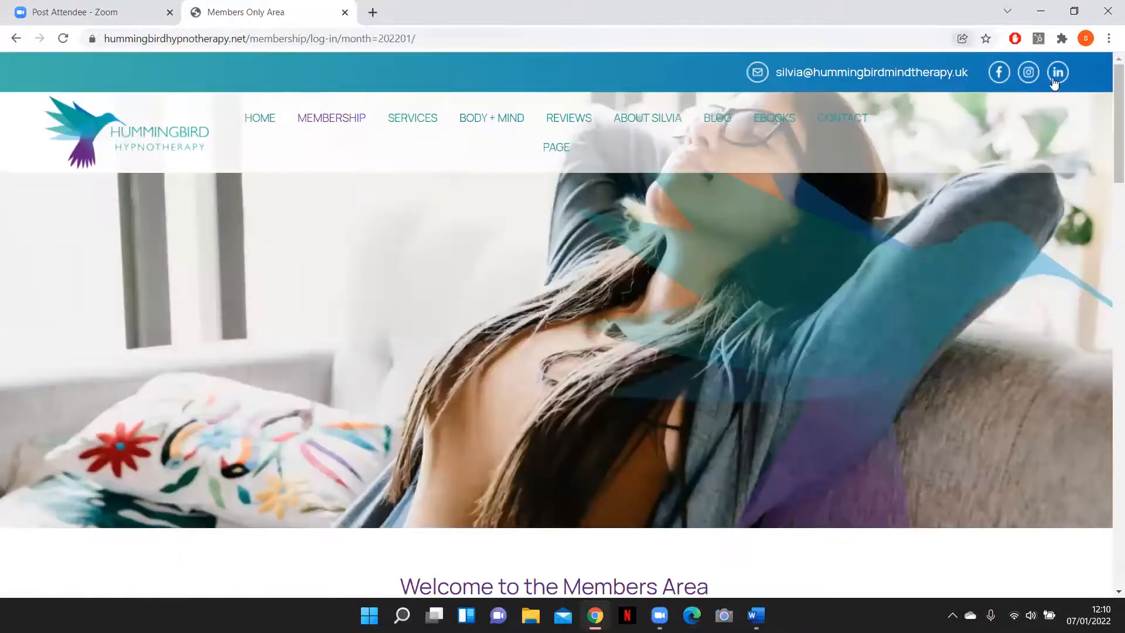
scroll(down, 3)
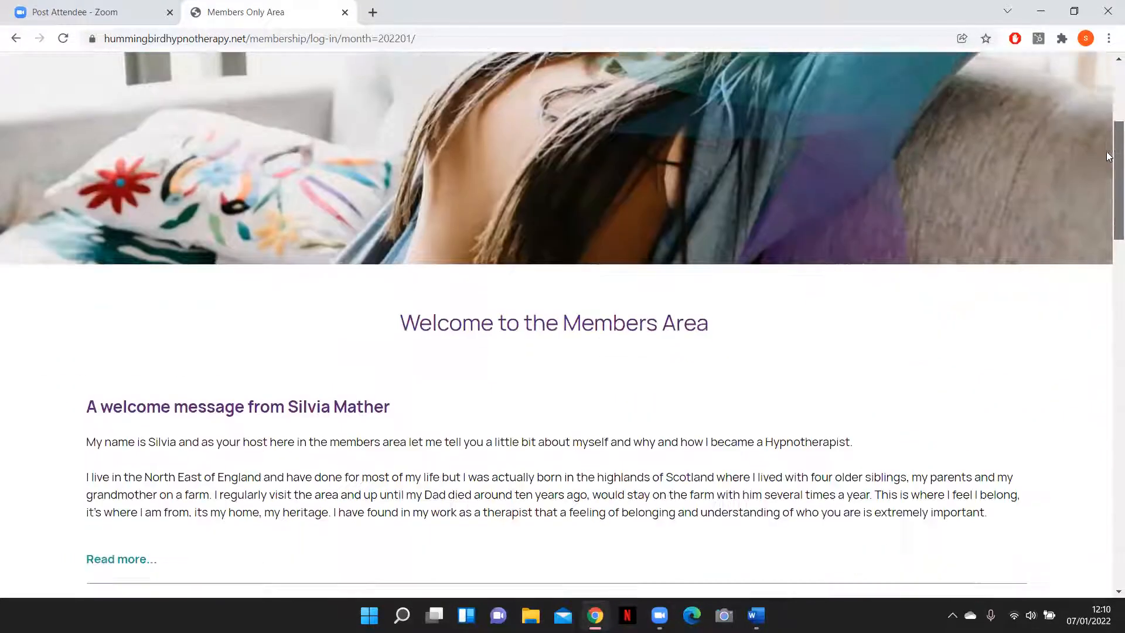
scroll(down, 3)
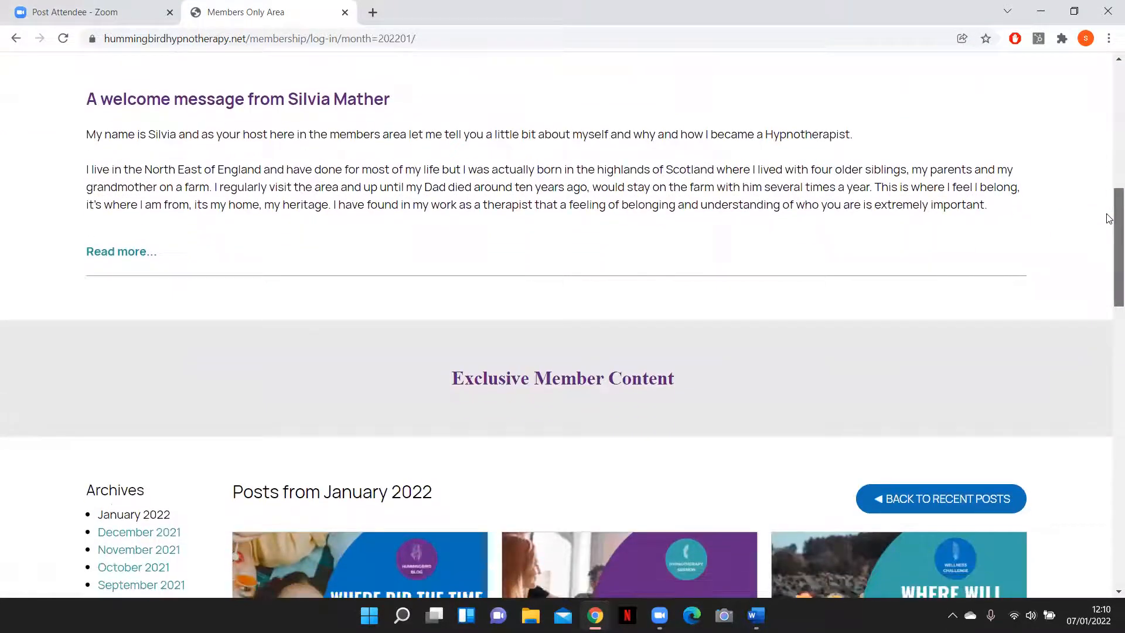
scroll(down, 3)
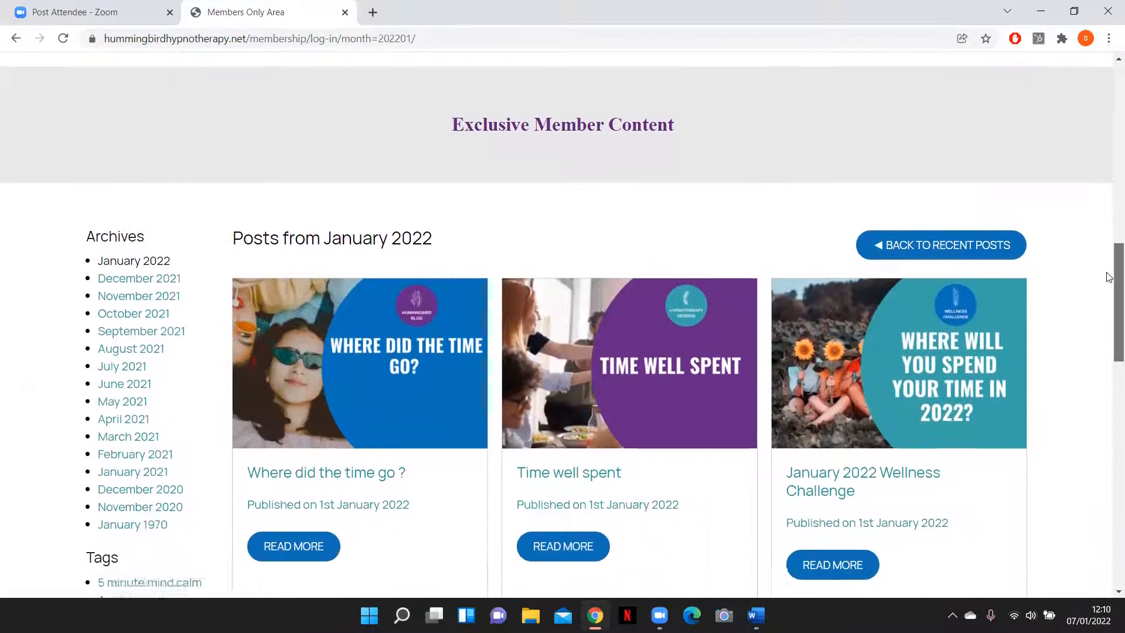
scroll(down, 3)
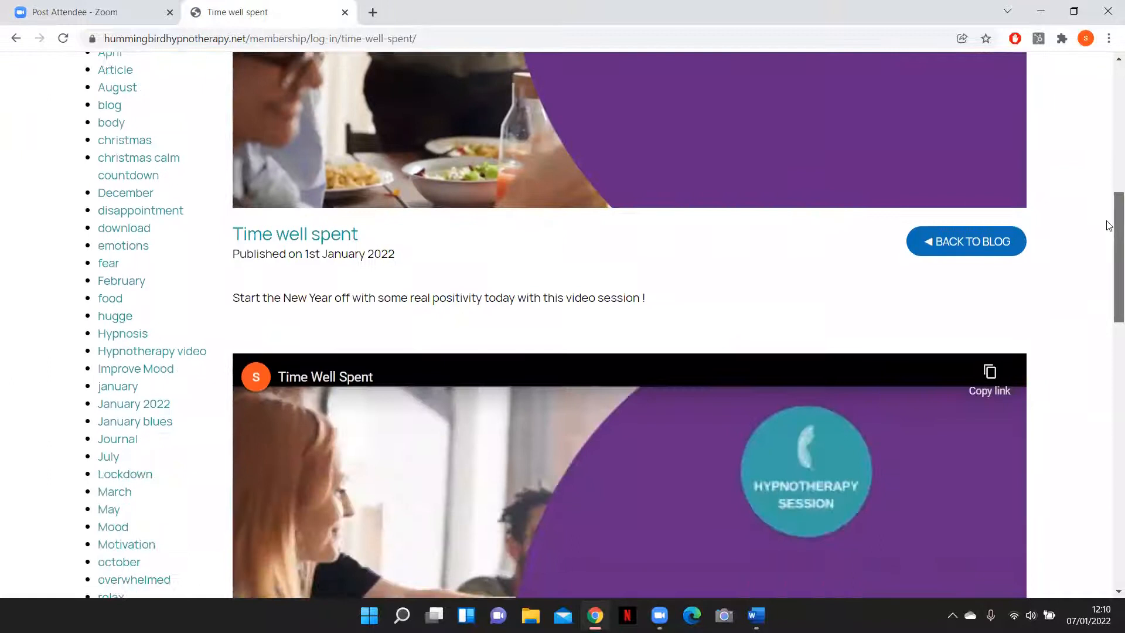
Step: Play the 'Time well spent' YouTube video, then return to the January 2022 archive
scroll(down, 3)
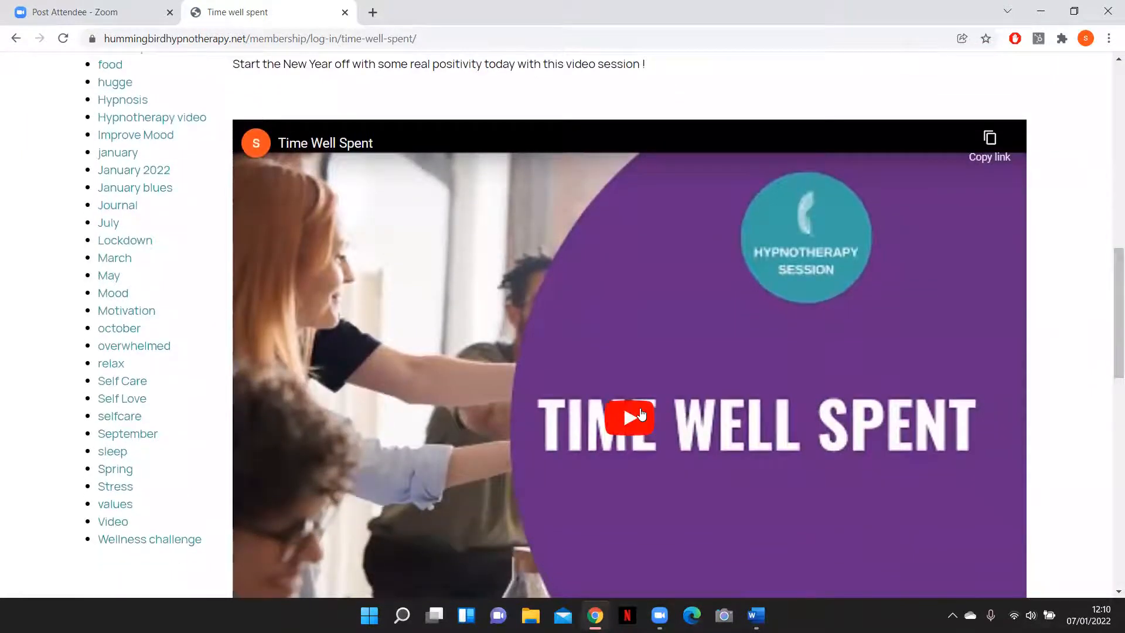
click(629, 417)
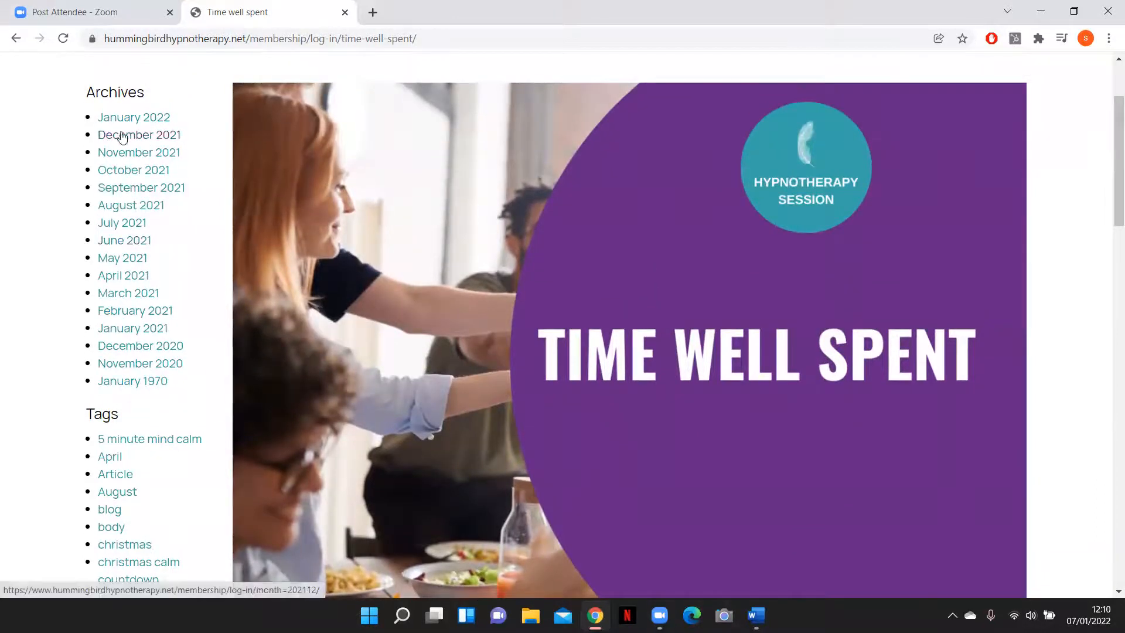
click(134, 117)
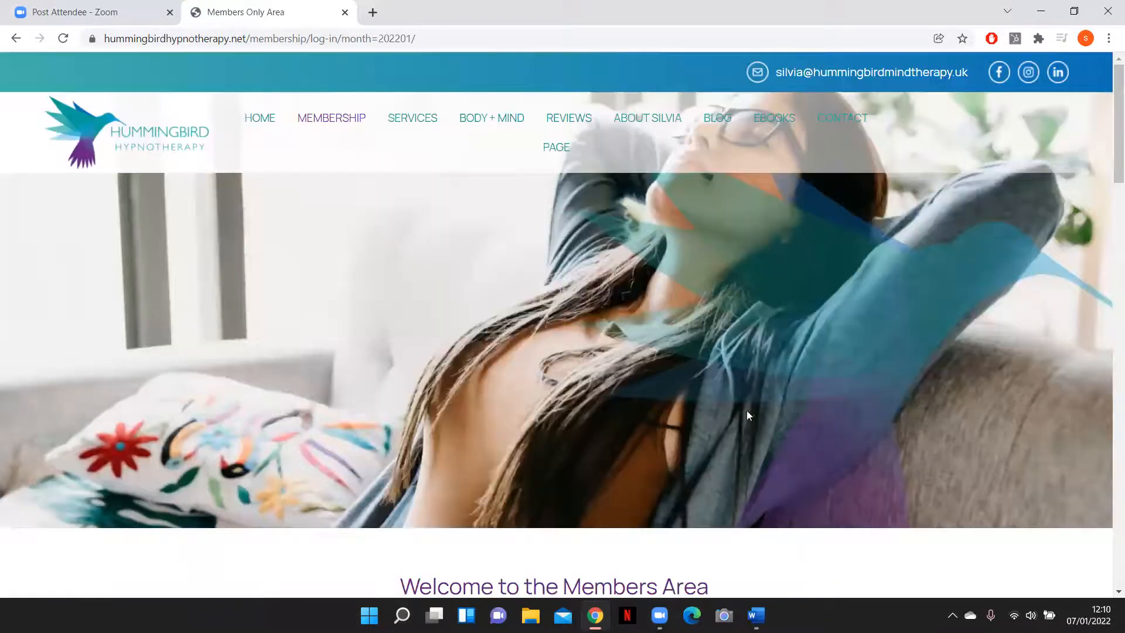
Step: Scroll through the January 2022 posts and the 'Where did the time go ?' article
scroll(down, 3)
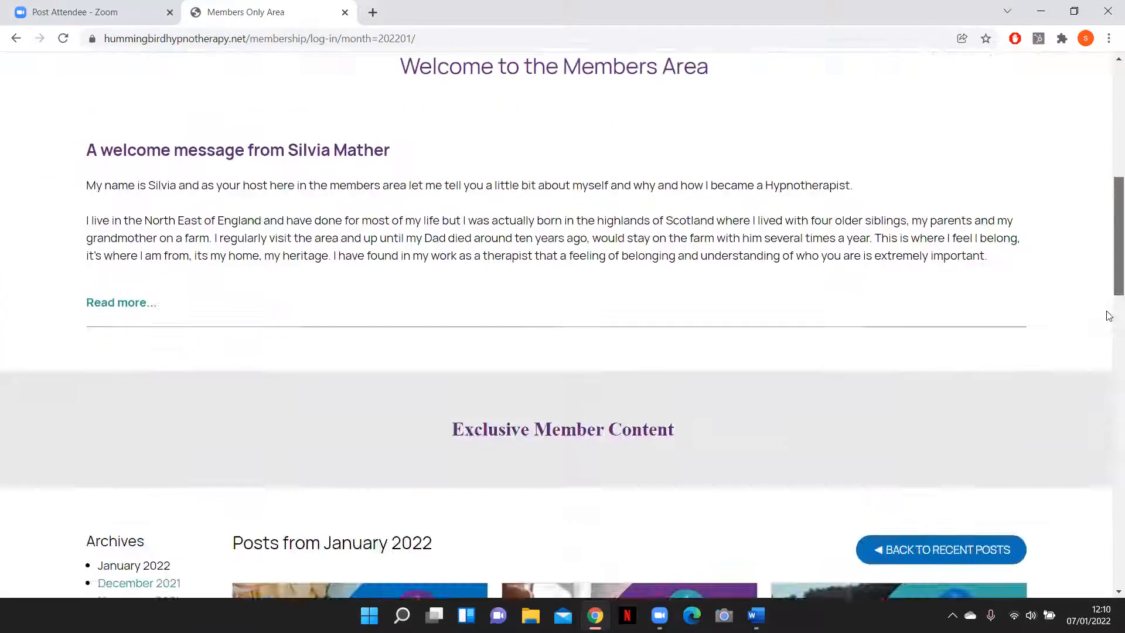
scroll(down, 3)
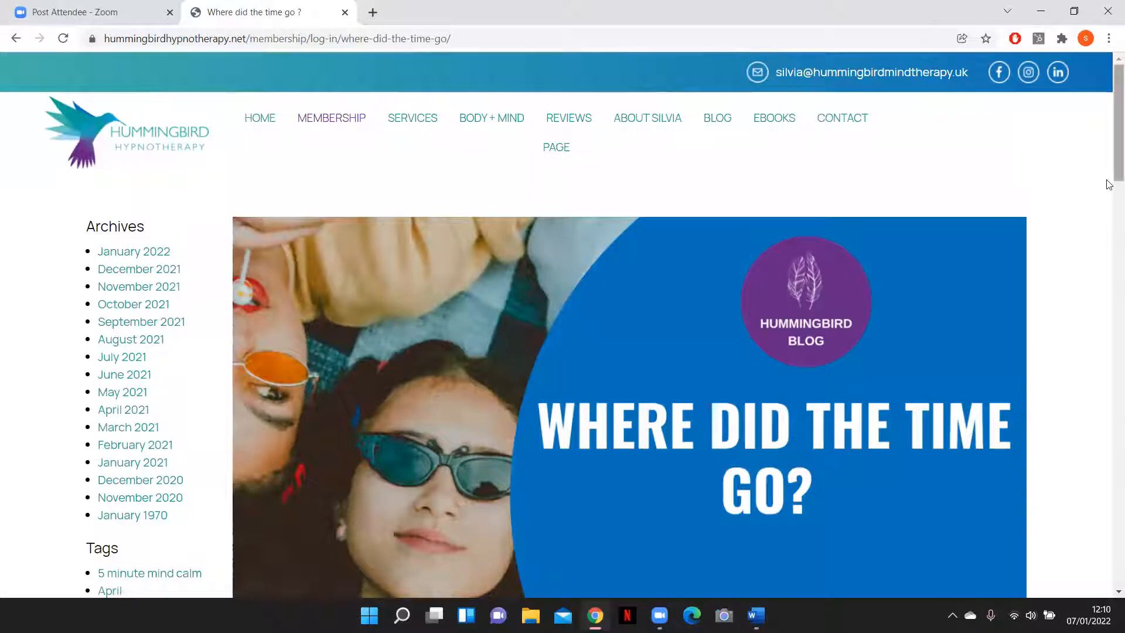
scroll(down, 3)
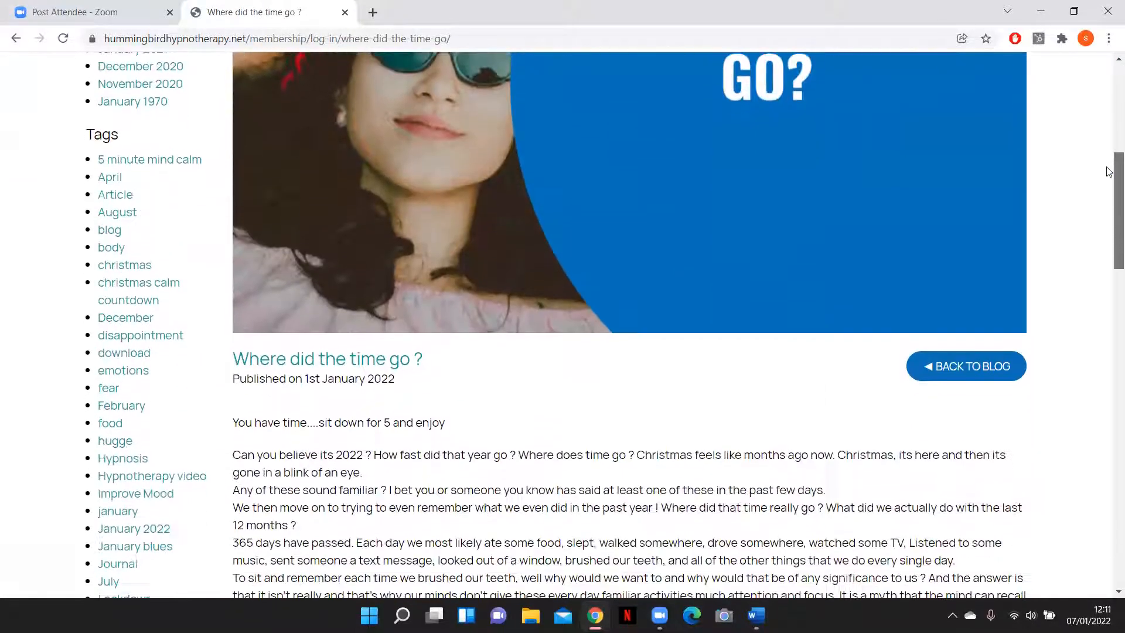
scroll(down, 3)
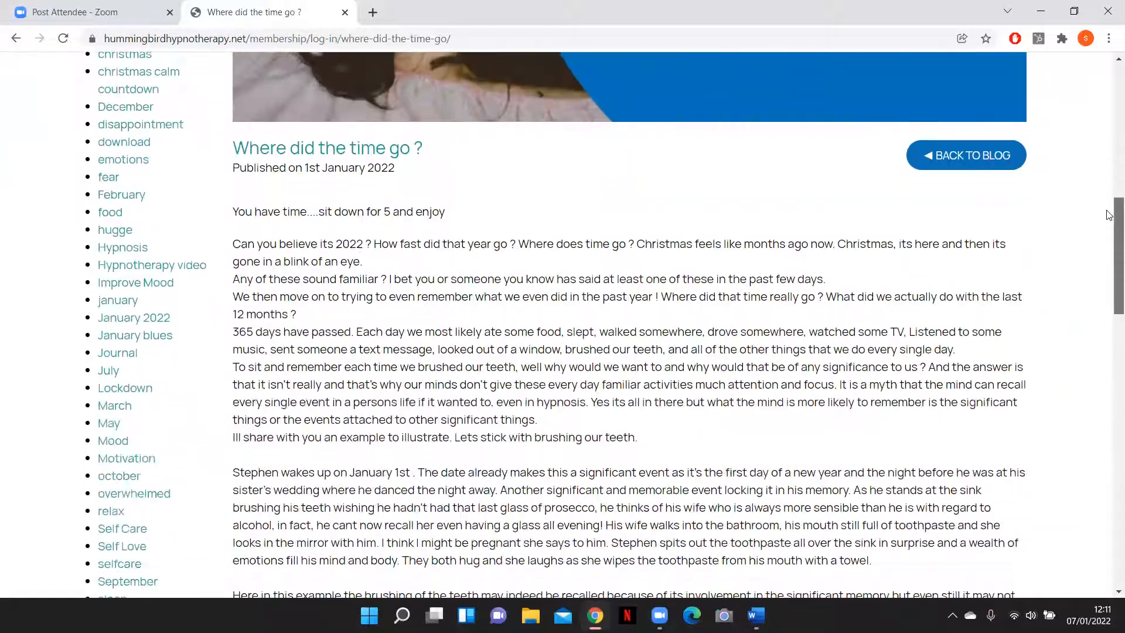
scroll(down, 3)
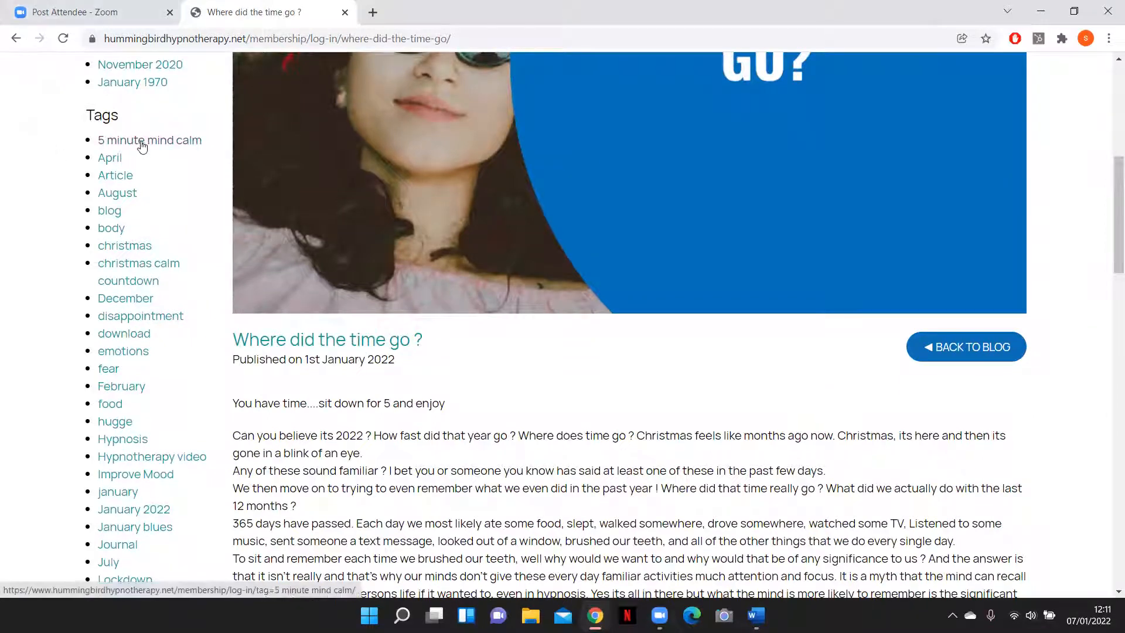
Step: Filter by the '5 minute mind calm' tag and view its single April 2021 post
click(149, 140)
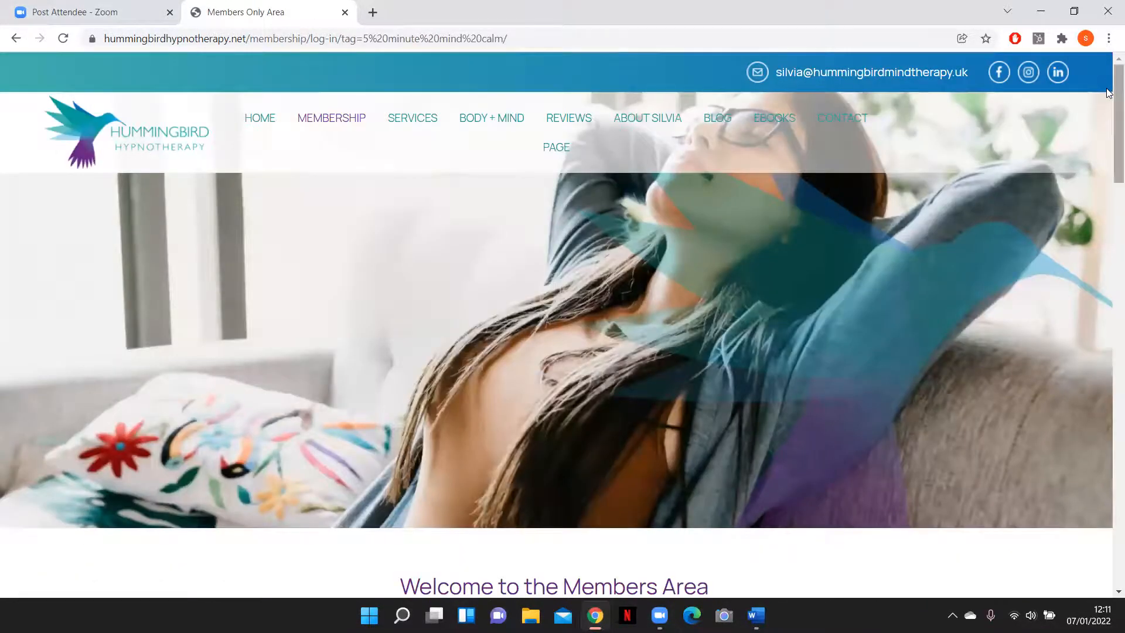
scroll(down, 3)
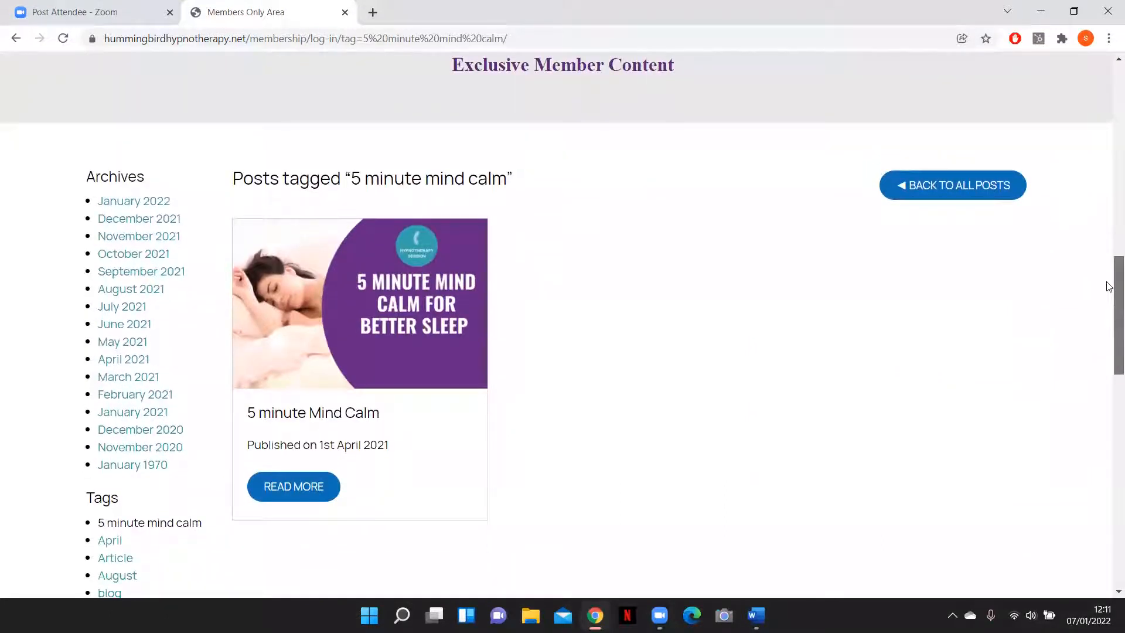
scroll(up, 3)
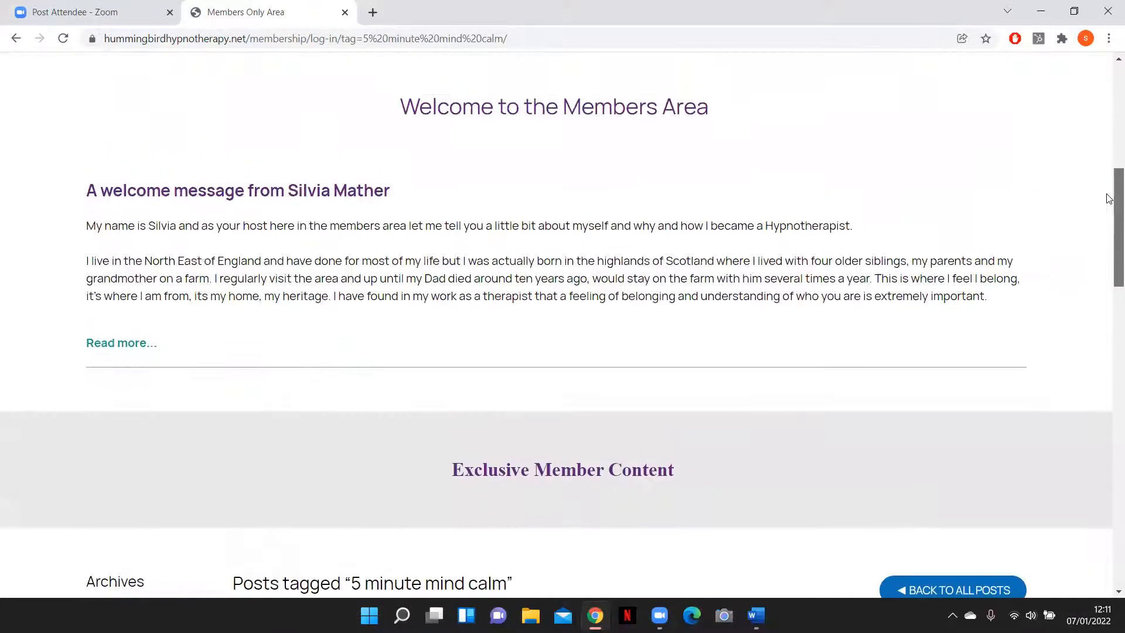
scroll(up, 3)
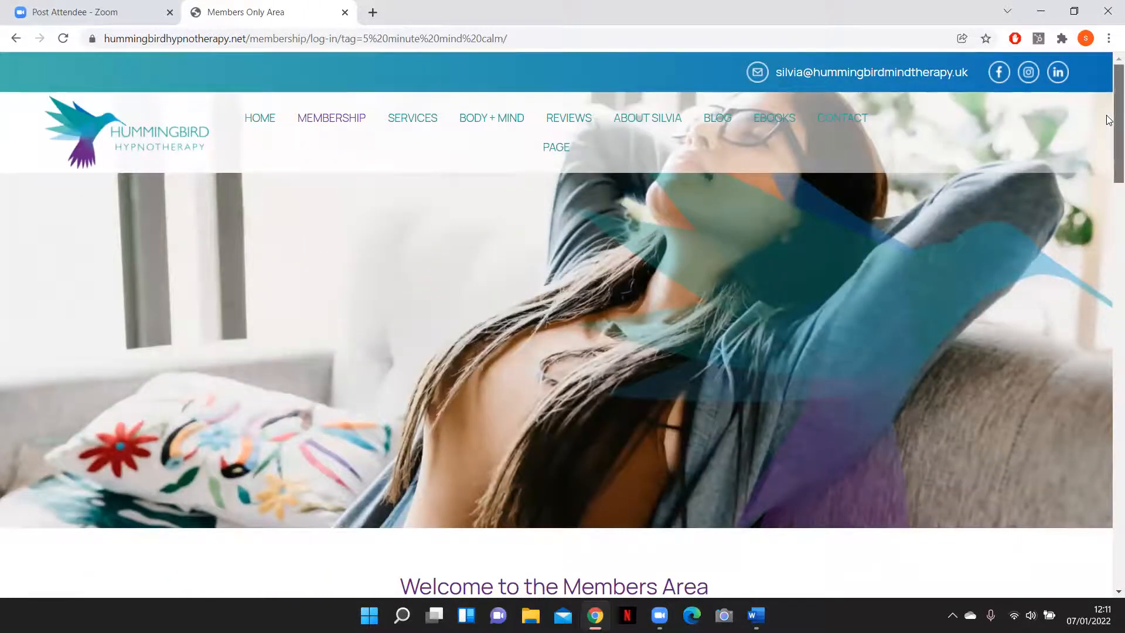
scroll(down, 3)
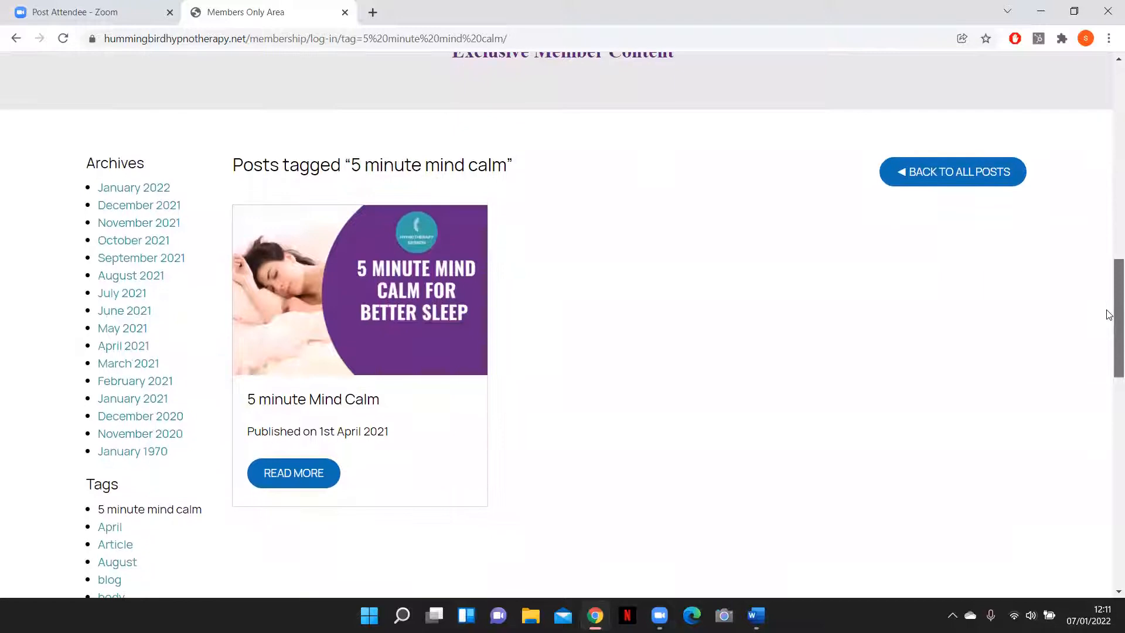
Step: Open '5 minute Mind Calm' and scroll past its sleep video to 'Leave a comment'
click(359, 290)
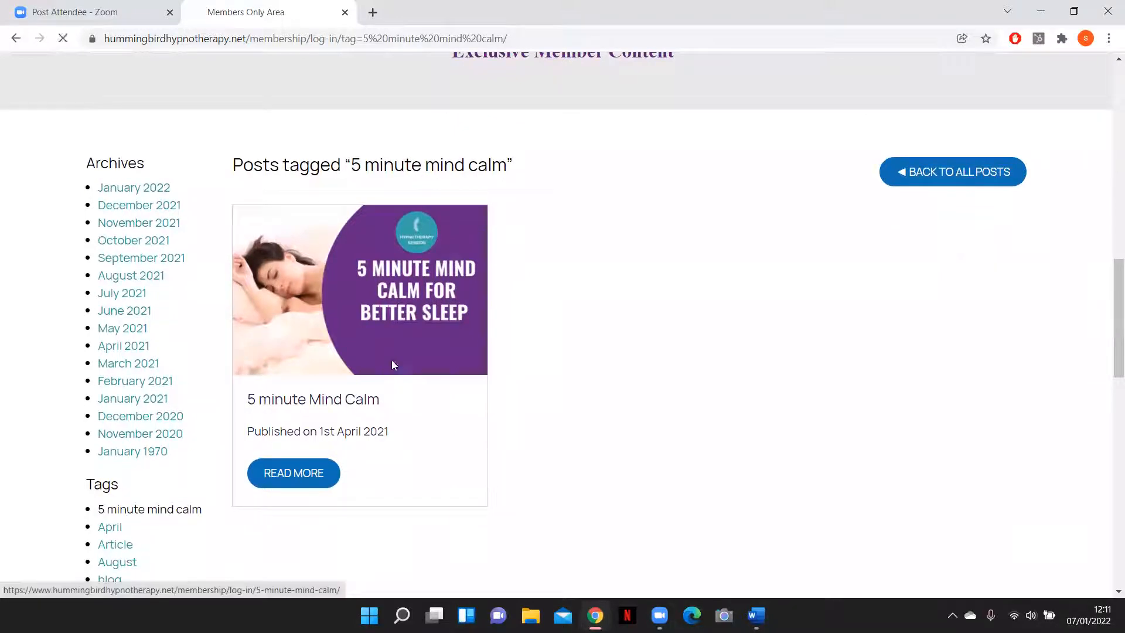
click(293, 472)
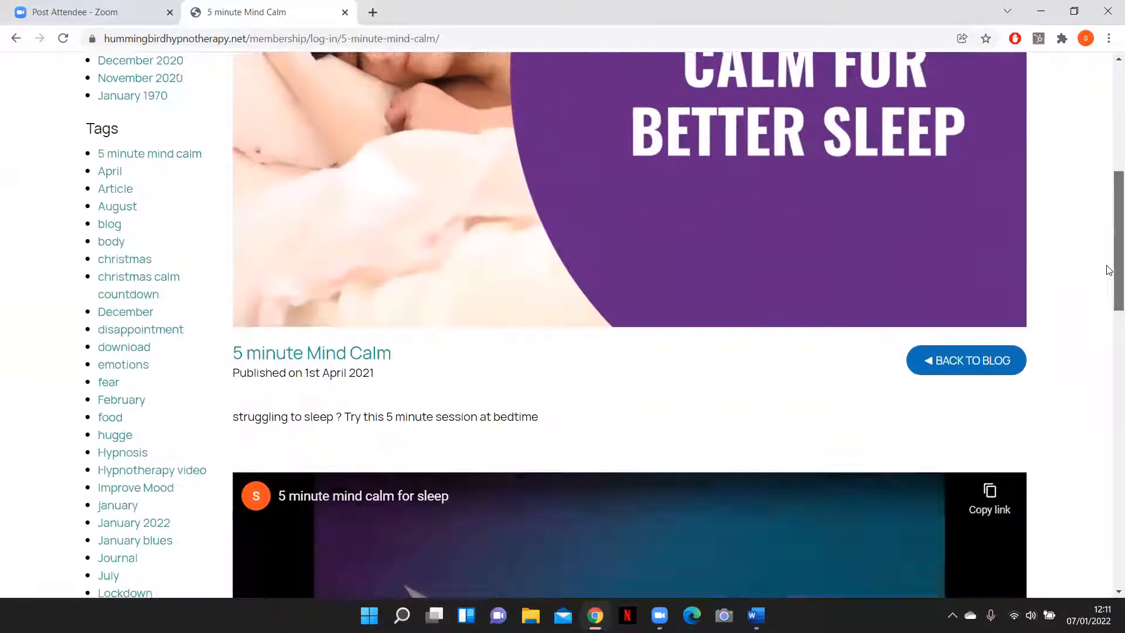
scroll(down, 3)
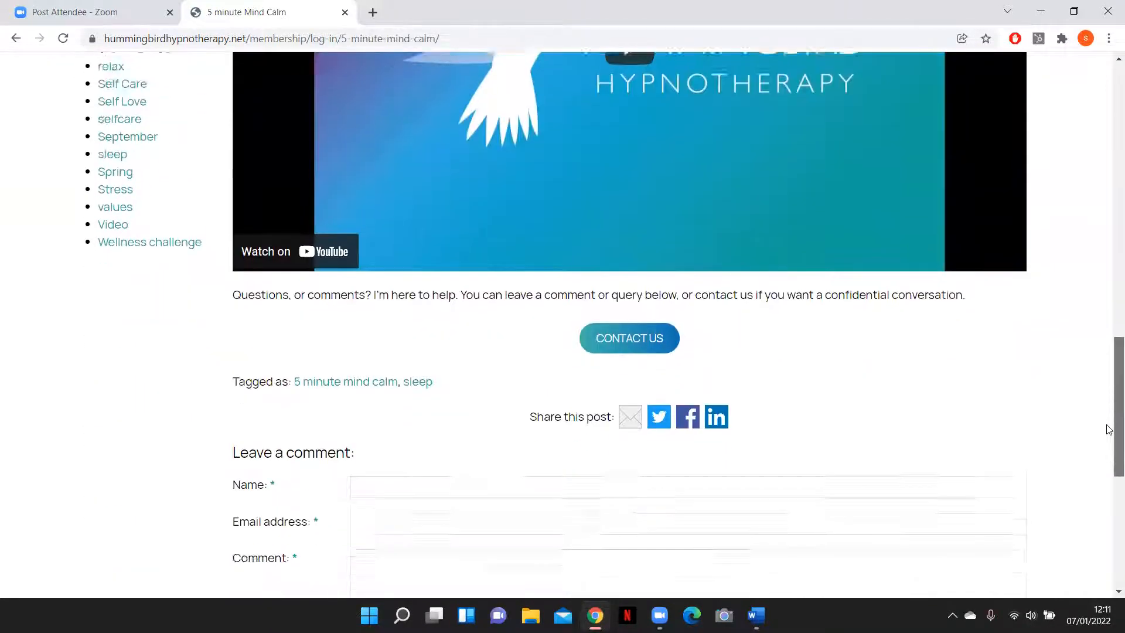
scroll(down, 3)
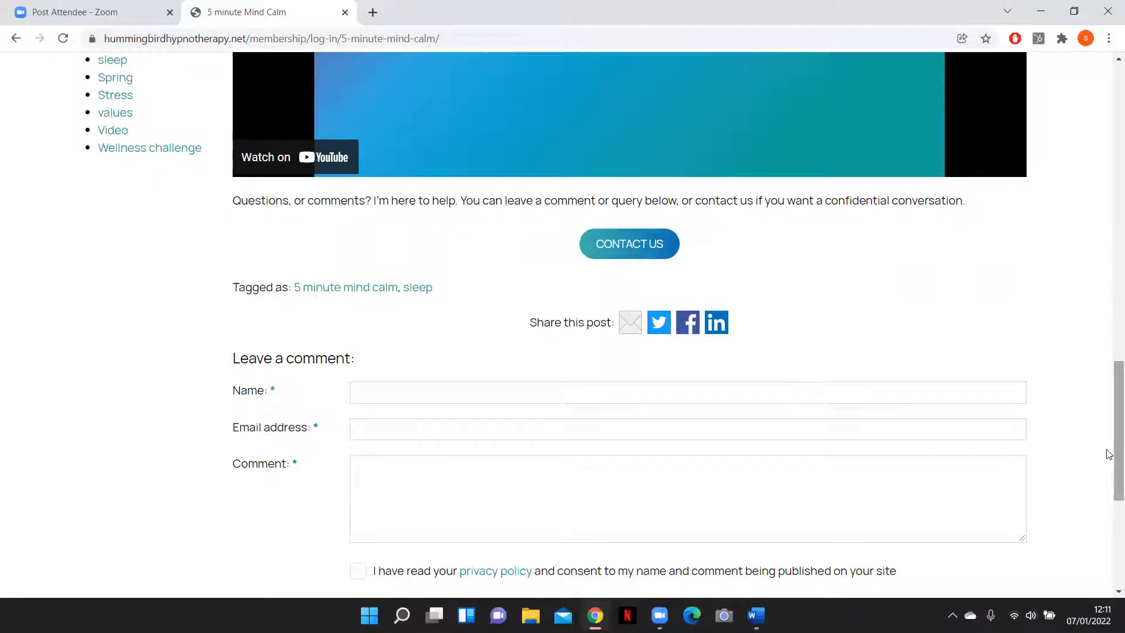
scroll(up, 3)
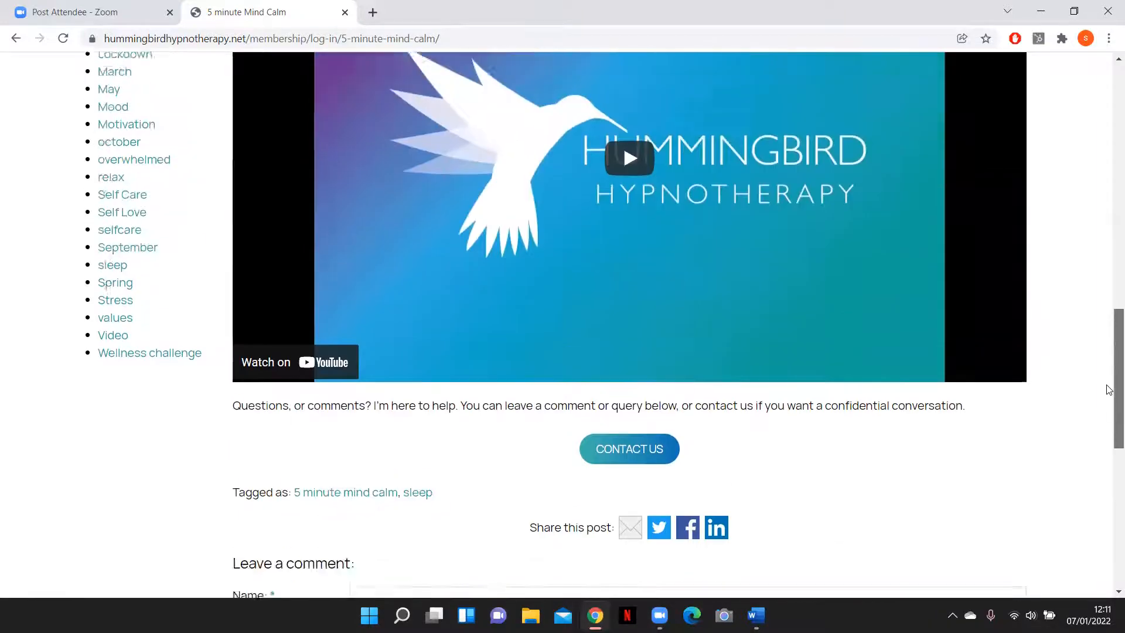